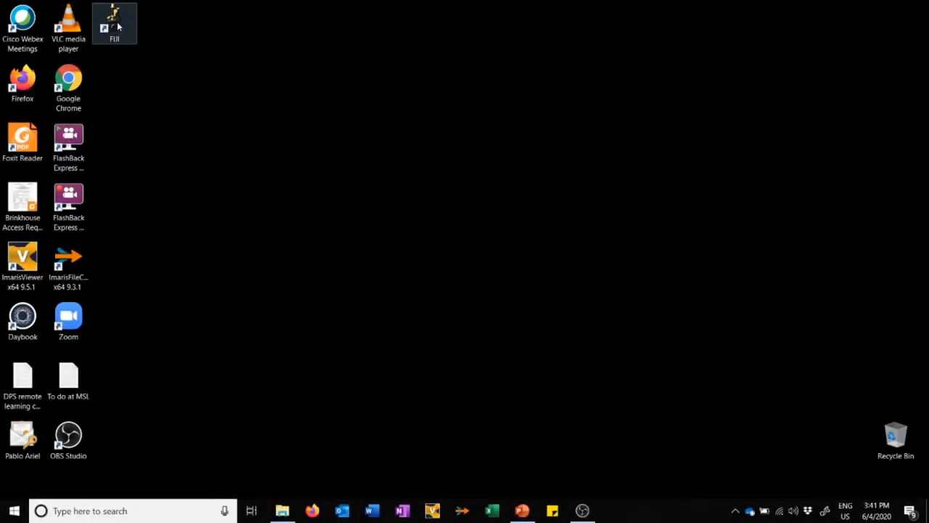
# Launch Fiji and browse the Plugins > MSL BX61 and IX conversion macros.
pyautogui.doubleClick(114, 23)
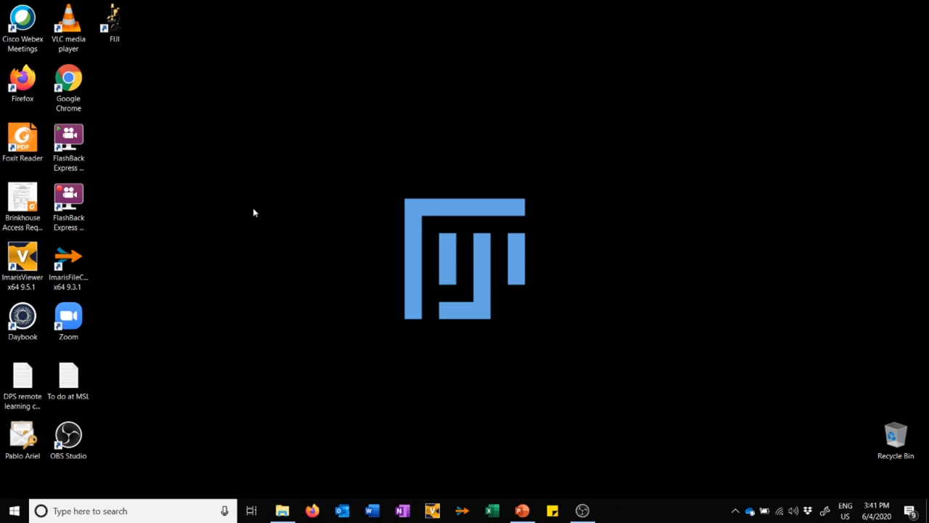
pyautogui.doubleClick(114, 22)
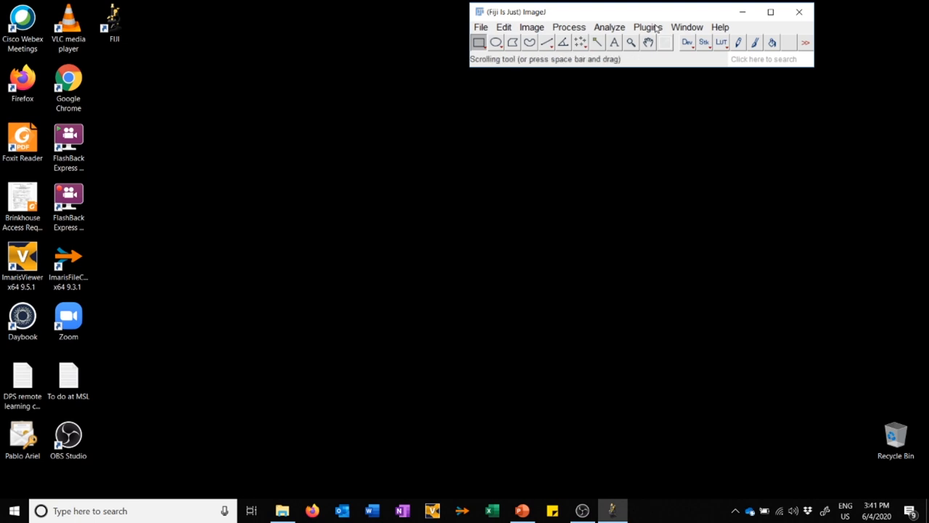
pyautogui.click(648, 27)
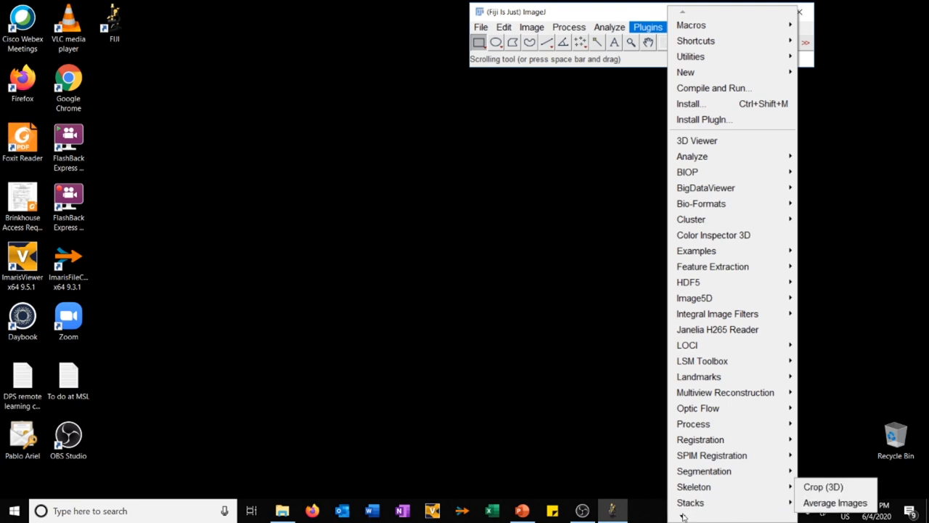
pyautogui.scroll(-3)
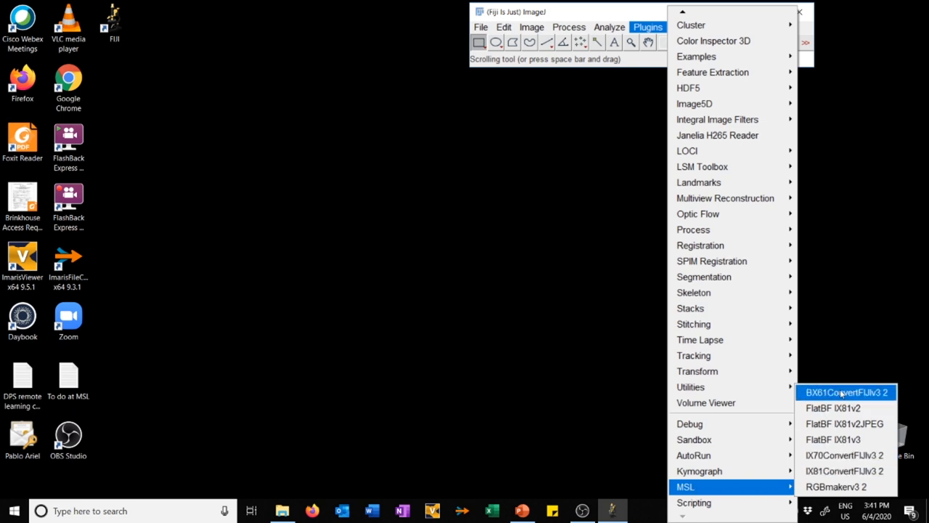
pyautogui.moveTo(842, 486)
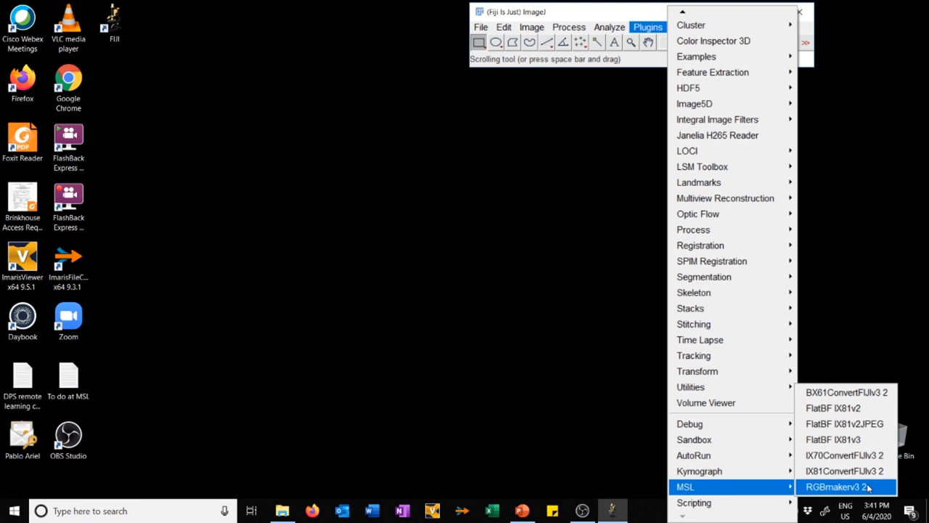
pyautogui.moveTo(845, 470)
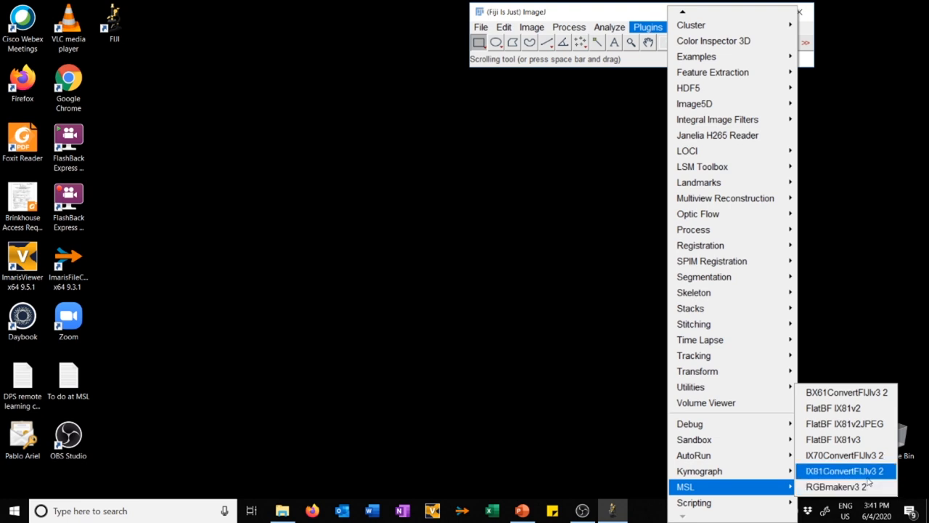
pyautogui.moveTo(846, 392)
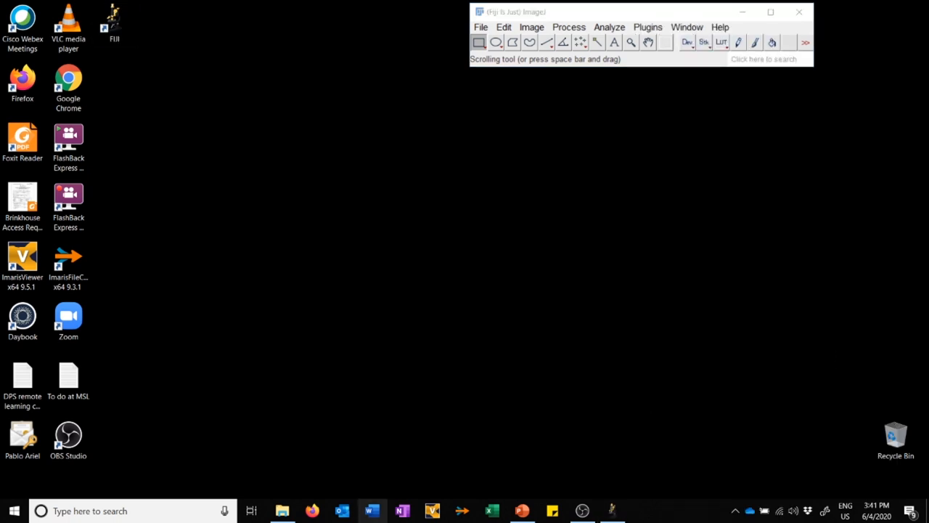
# Open File Explorer into the '20X 4 channel single Z' folder of six KPC TIFs.
pyautogui.click(282, 511)
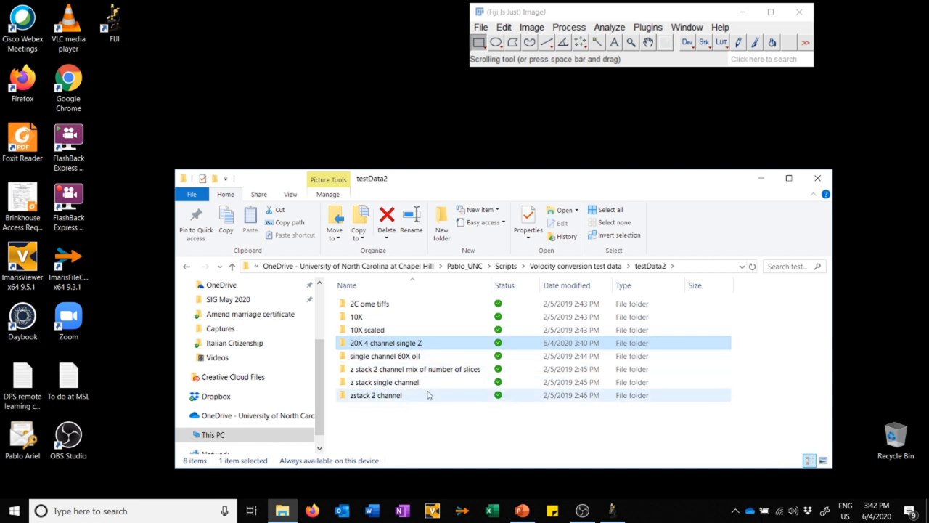
pyautogui.moveTo(376, 395)
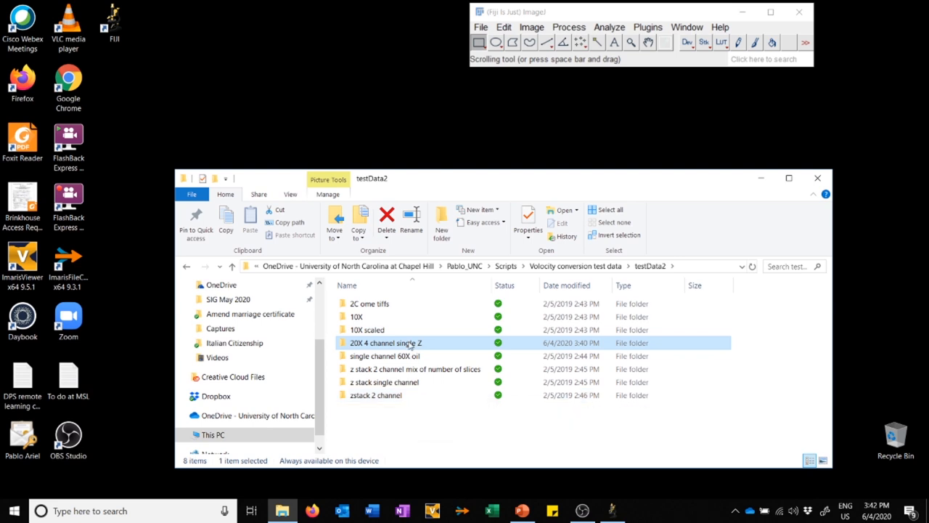
pyautogui.doubleClick(385, 342)
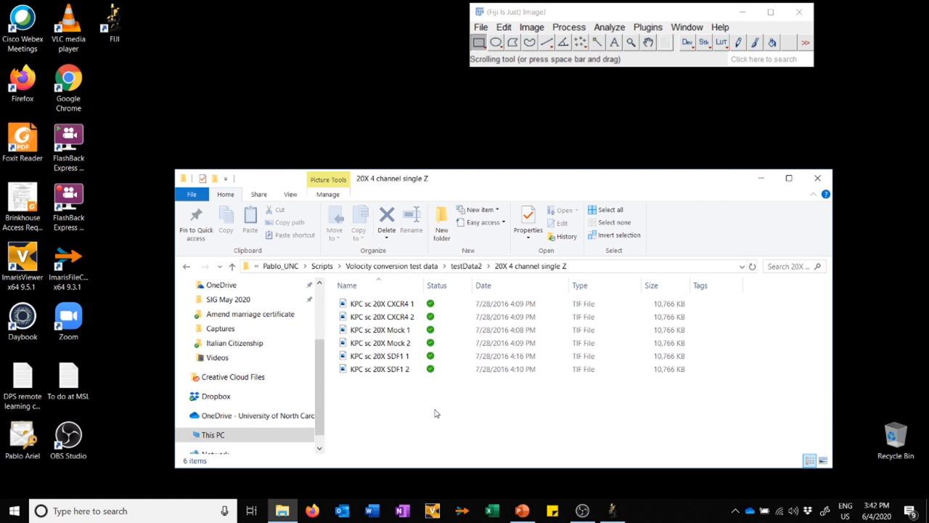
pyautogui.moveTo(471, 390)
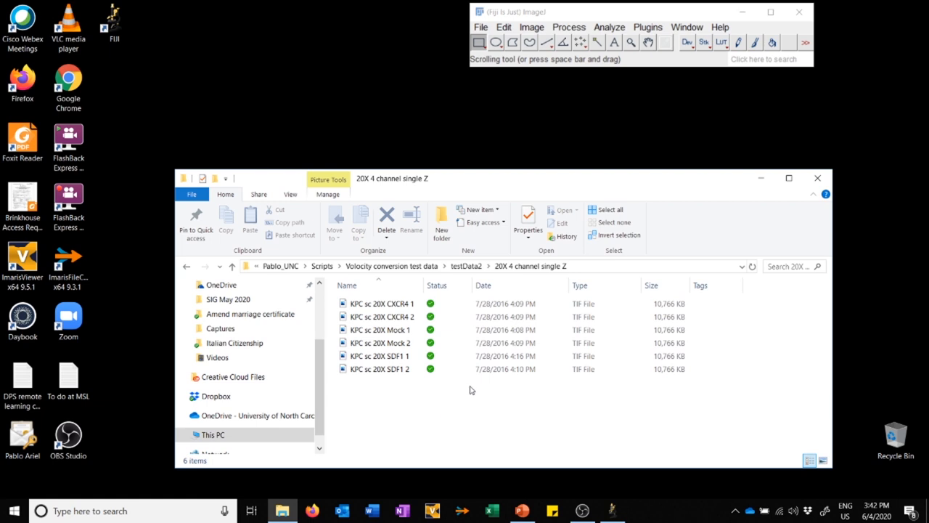
pyautogui.click(381, 328)
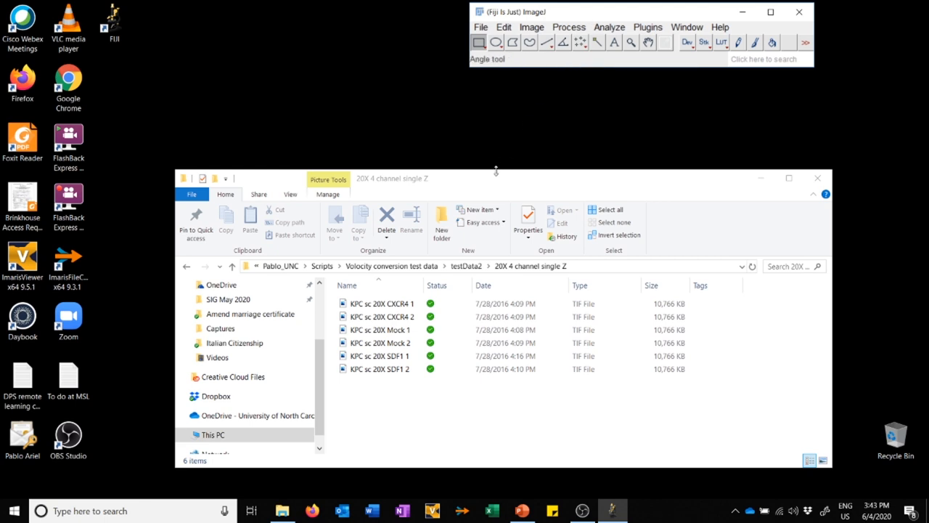
pyautogui.click(381, 369)
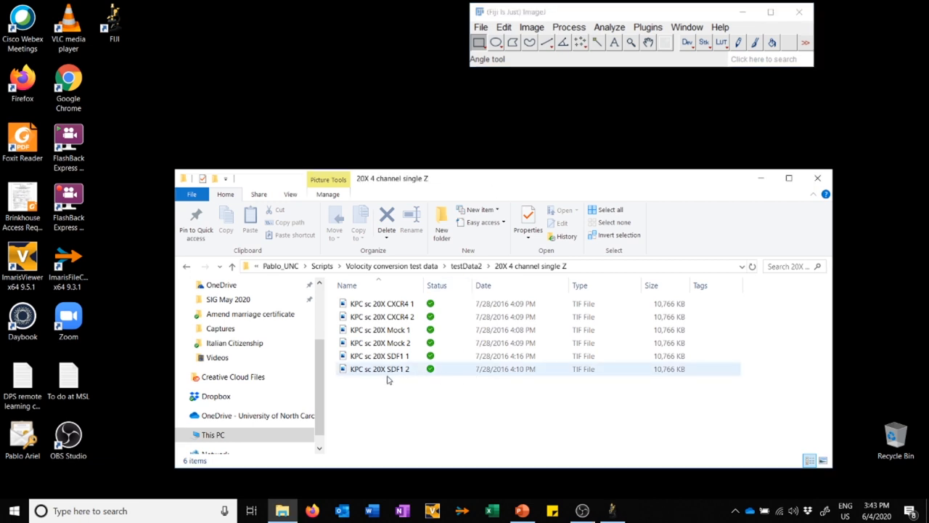
pyautogui.moveTo(389, 369)
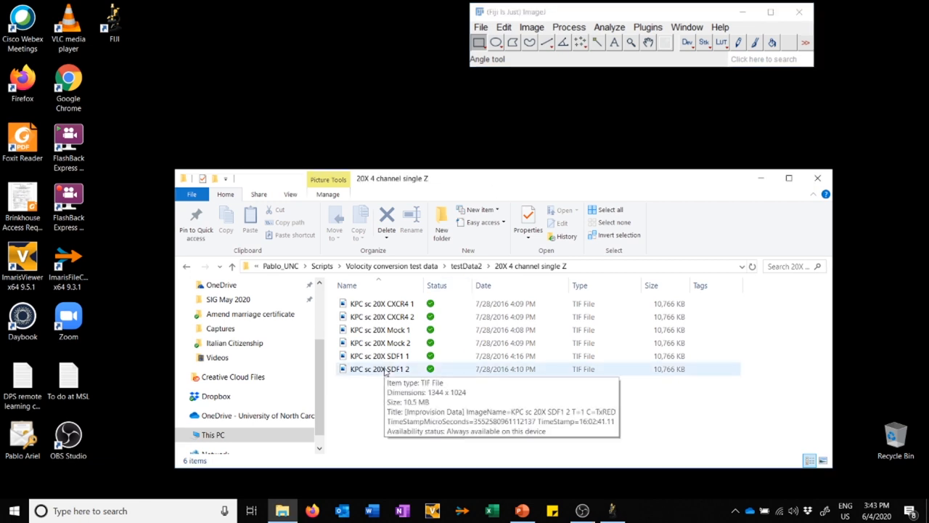
pyautogui.doubleClick(377, 369)
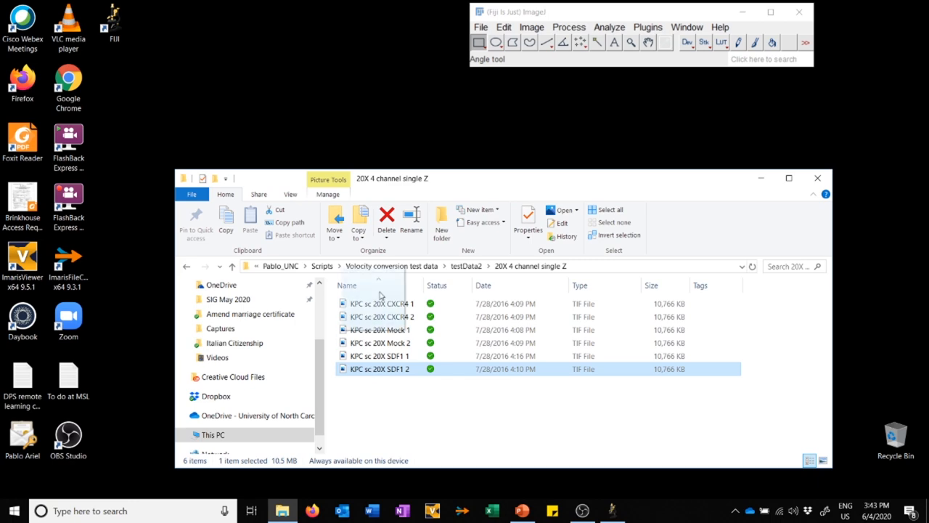
pyautogui.doubleClick(379, 369)
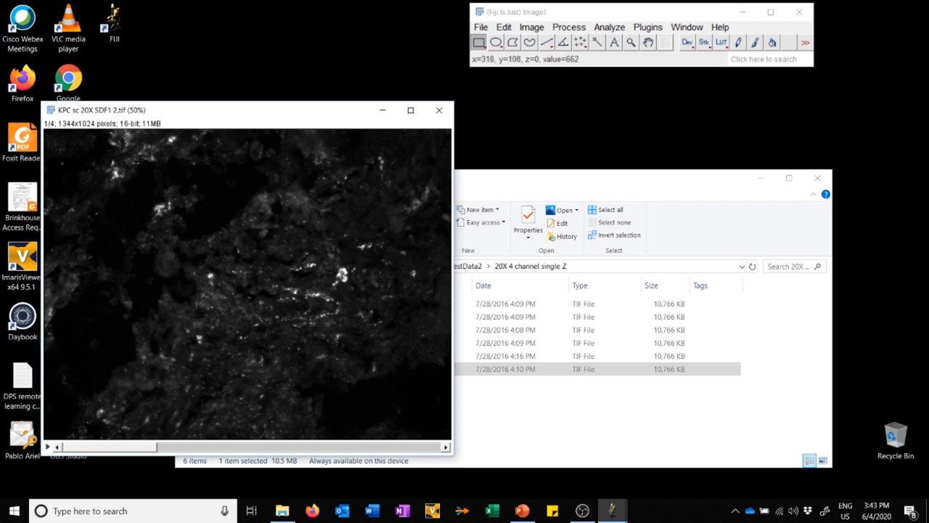
pyautogui.moveTo(138, 160)
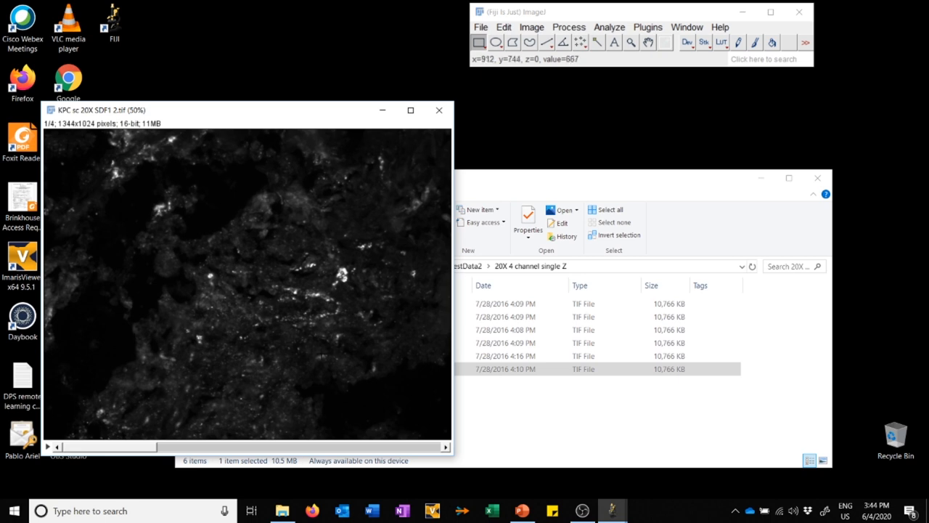
pyautogui.moveTo(374, 352)
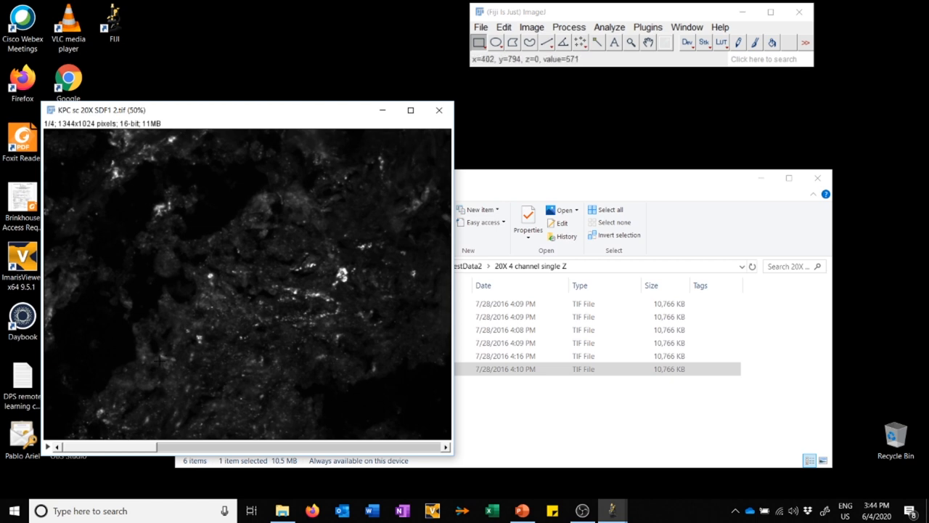
pyautogui.moveTo(326, 294)
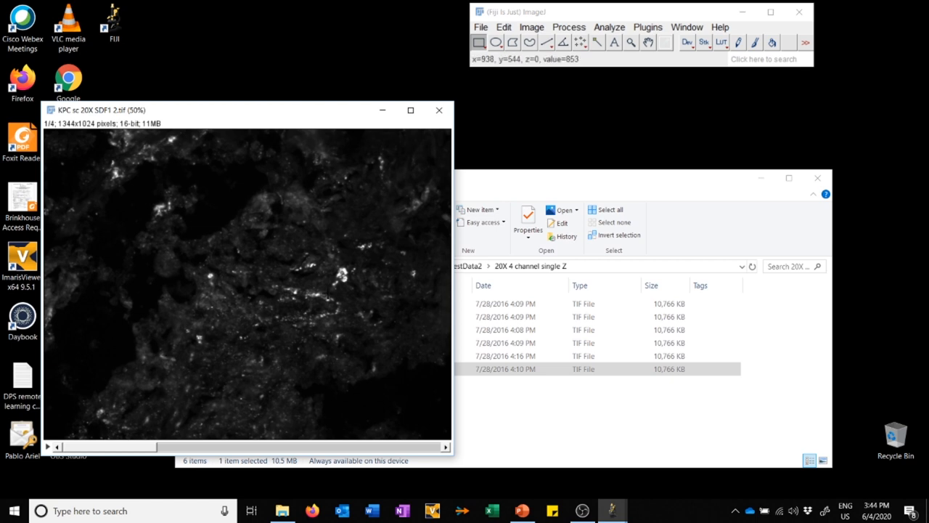
pyautogui.moveTo(429, 190)
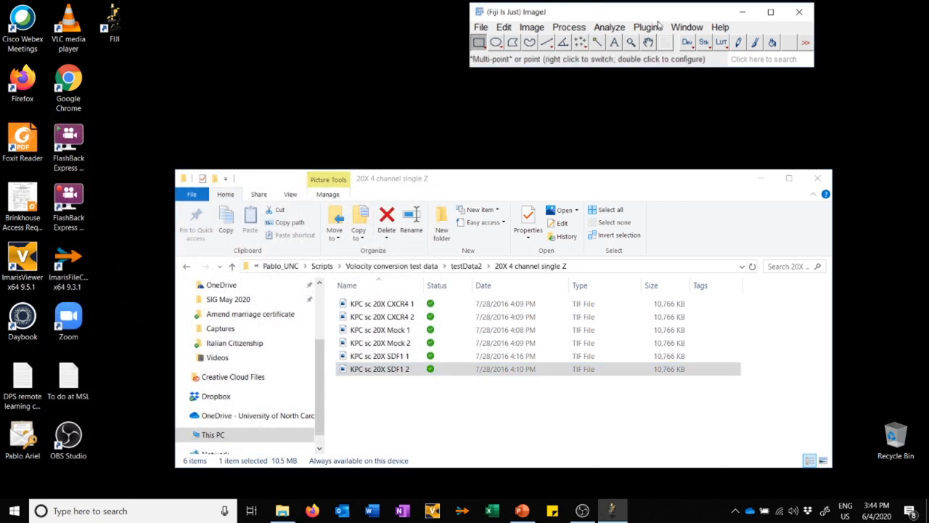
# Run the BX61ConvertFIJIv3 2 macro and set Channels to 4 in Velocity parameters.
pyautogui.click(646, 27)
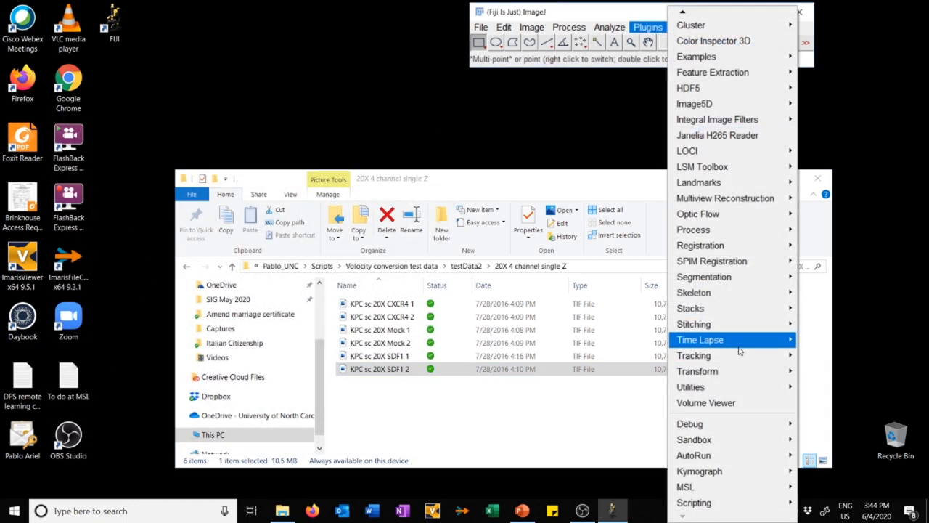
pyautogui.moveTo(686, 486)
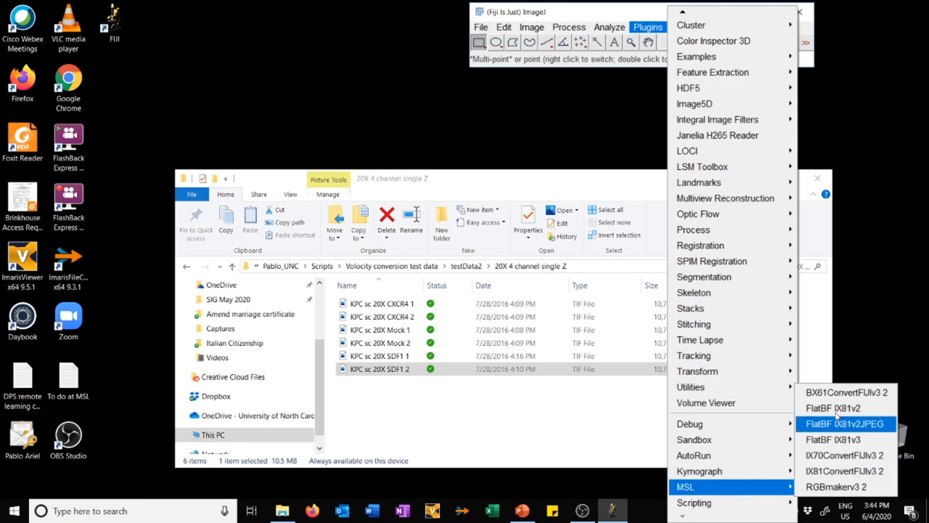
pyautogui.moveTo(846, 392)
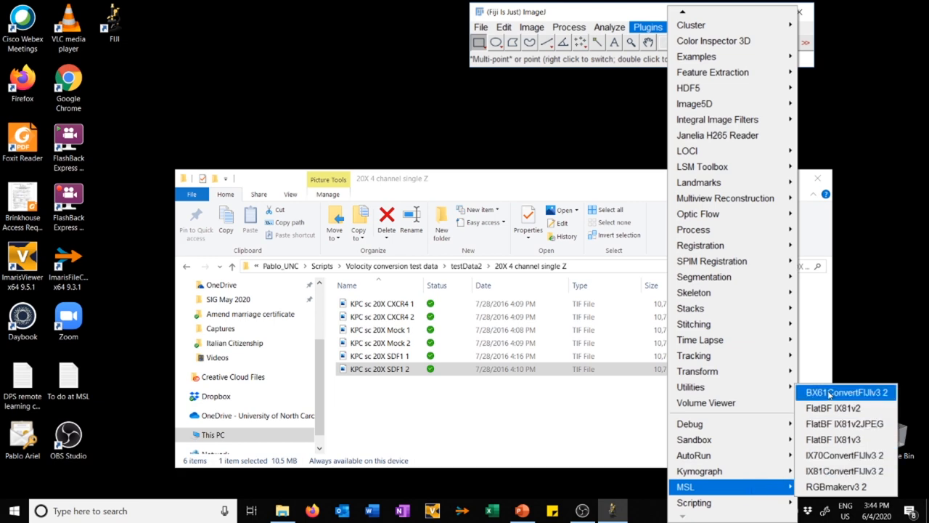
pyautogui.click(845, 392)
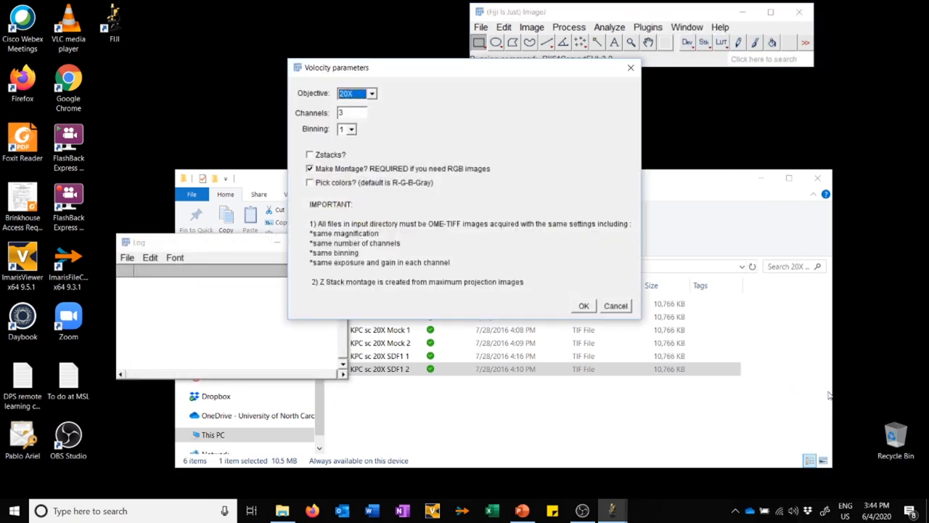
pyautogui.moveTo(433, 202)
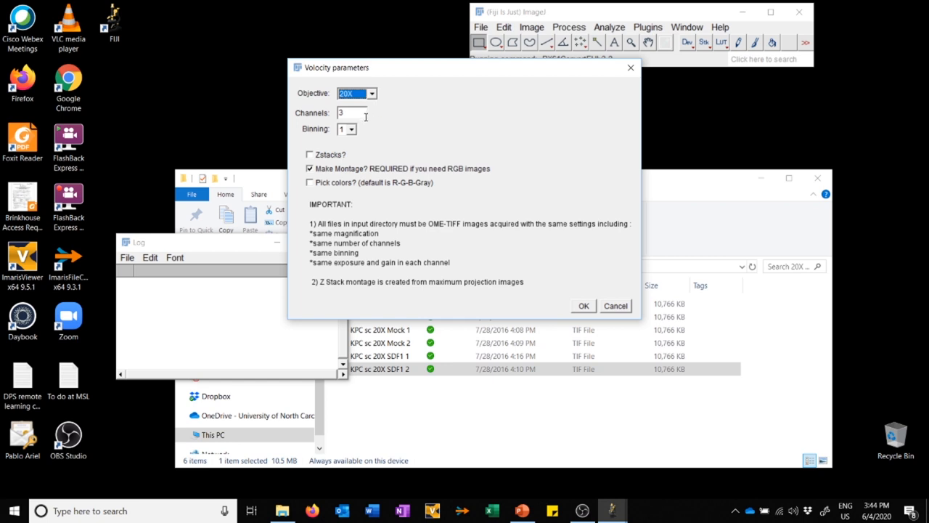
pyautogui.click(349, 113)
pyautogui.write('4')
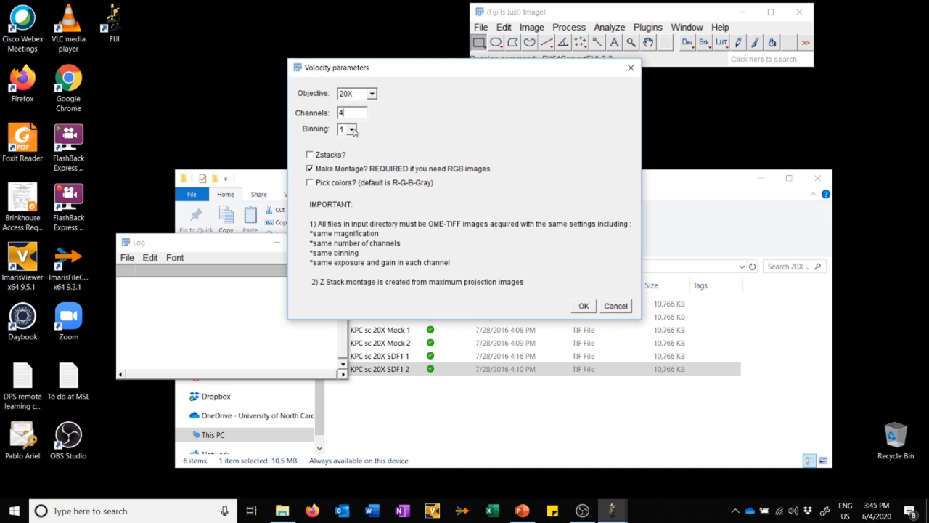
pyautogui.moveTo(353, 160)
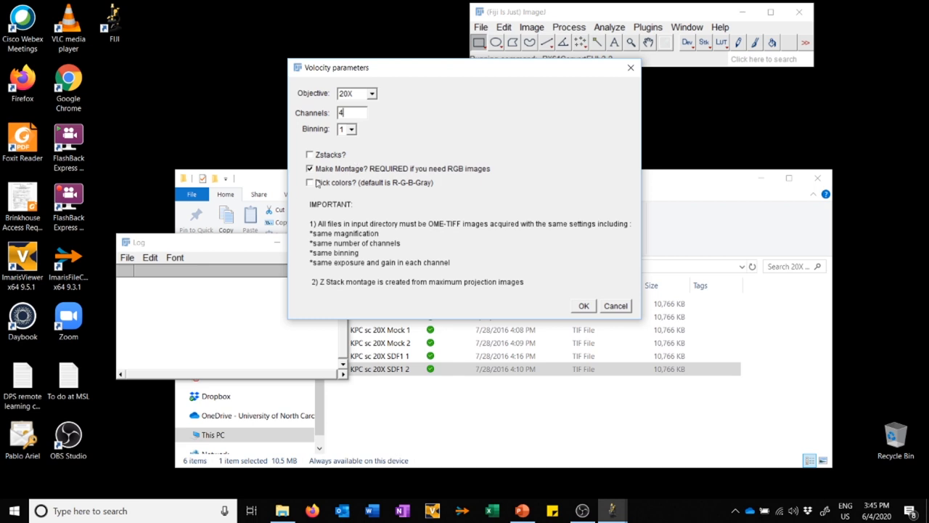
pyautogui.moveTo(370, 180)
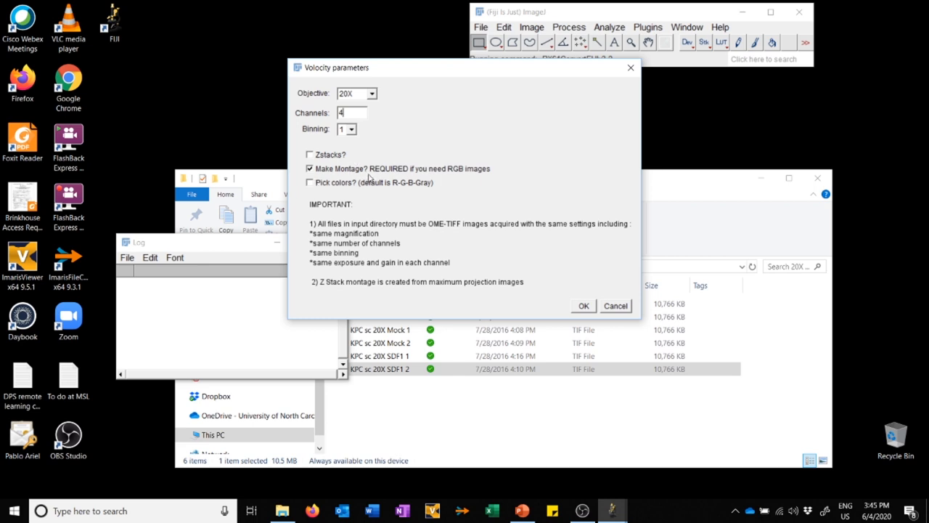
pyautogui.moveTo(494, 174)
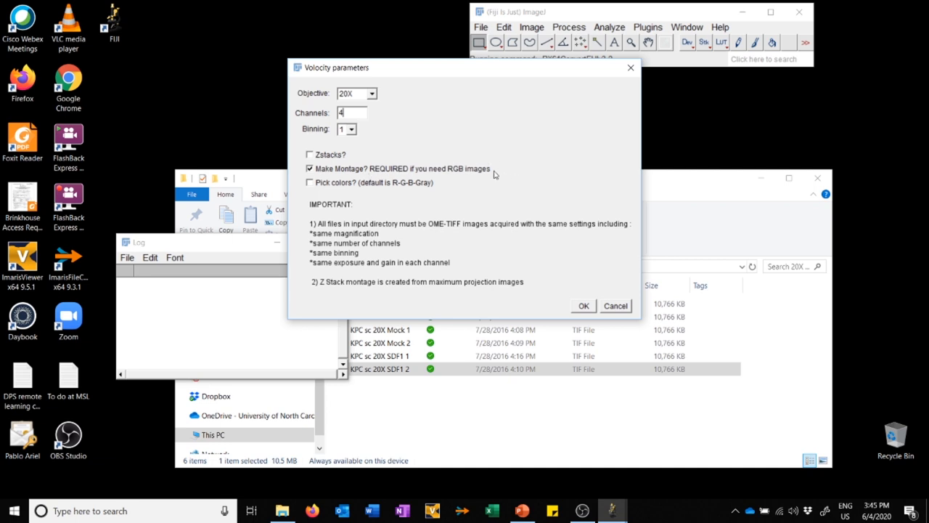
pyautogui.moveTo(369, 198)
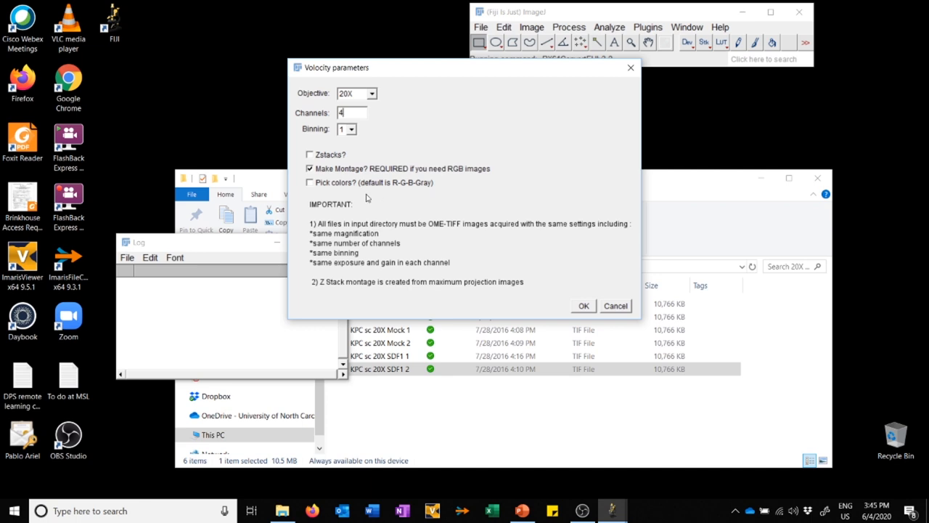
pyautogui.moveTo(427, 191)
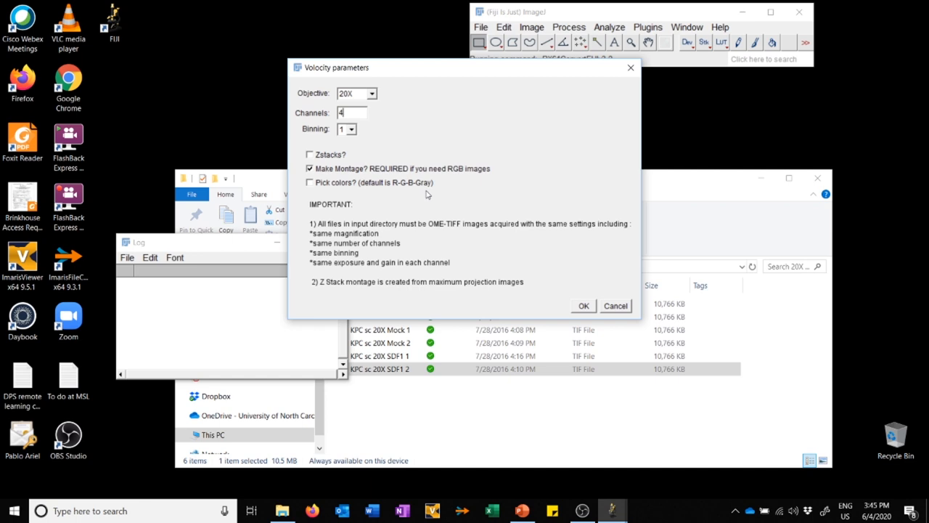
pyautogui.moveTo(402, 190)
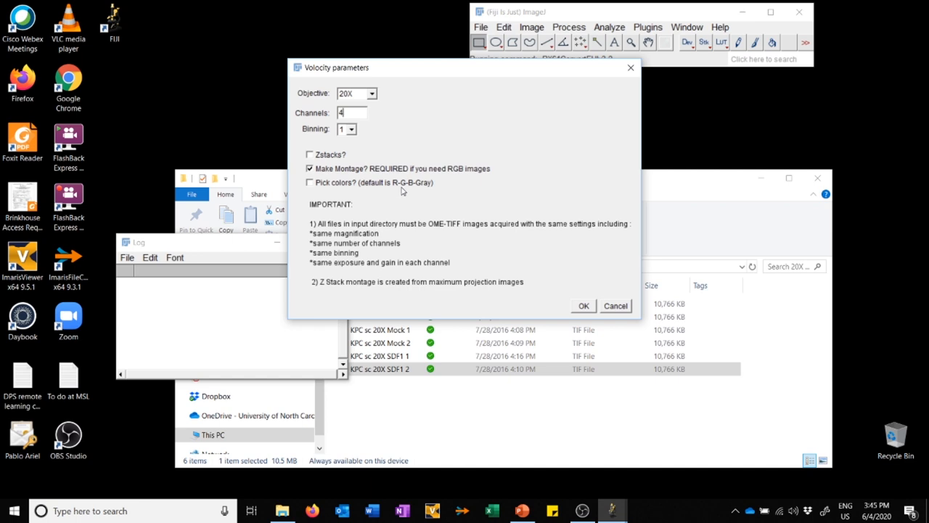
pyautogui.moveTo(425, 191)
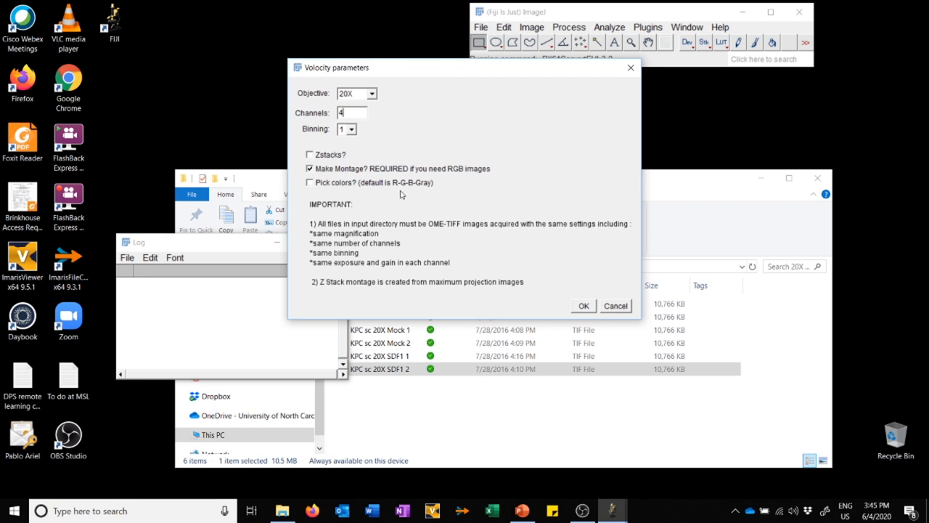
pyautogui.moveTo(411, 194)
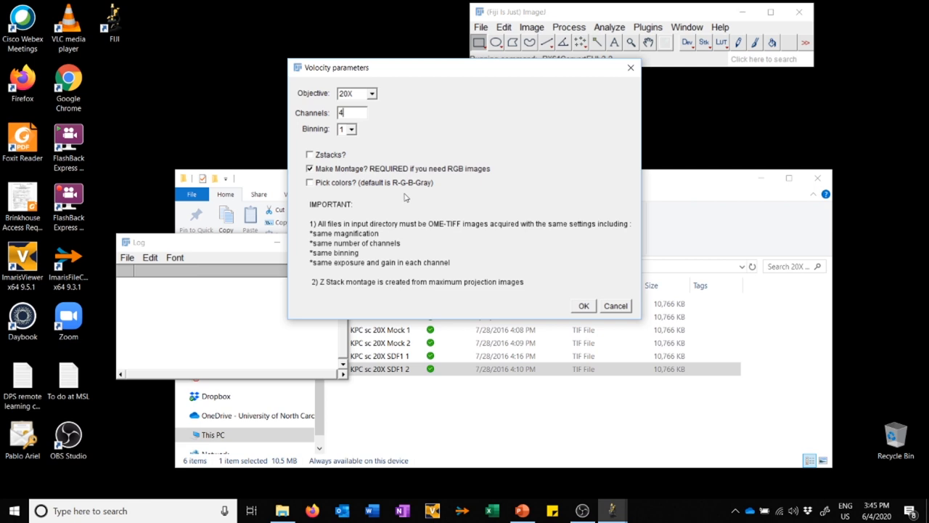
pyautogui.moveTo(406, 197)
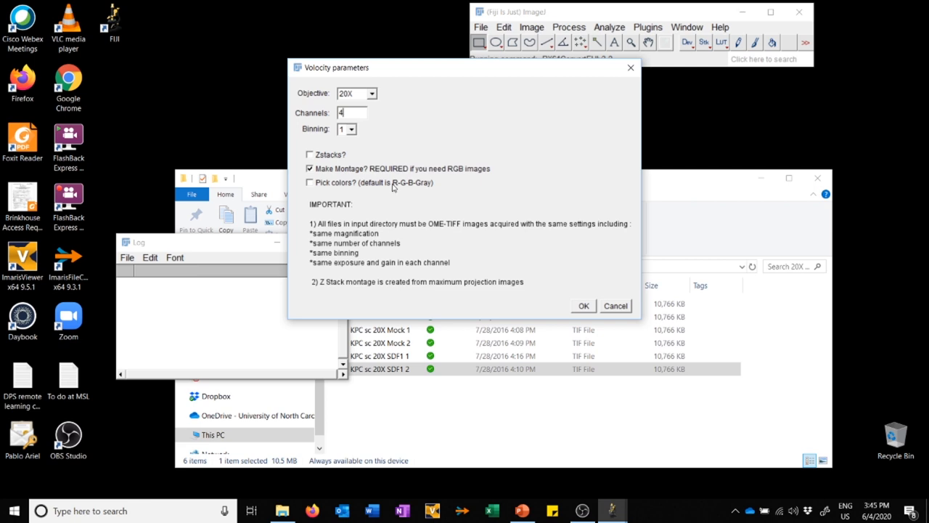
pyautogui.moveTo(404, 191)
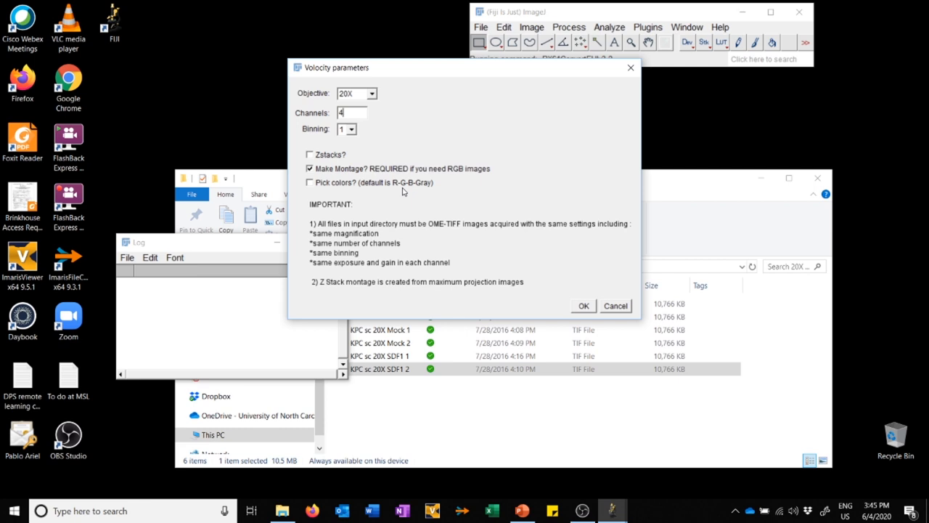
pyautogui.moveTo(310, 188)
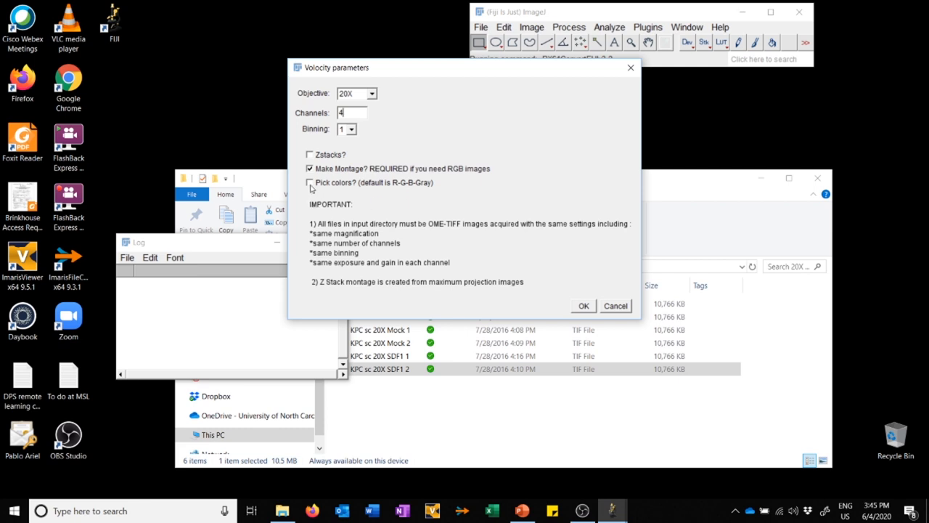
pyautogui.click(310, 182)
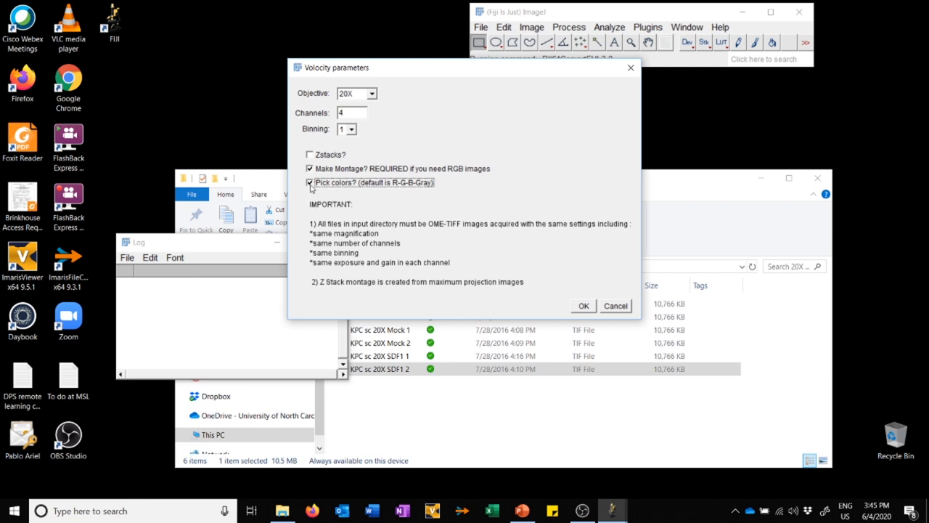
pyautogui.click(311, 182)
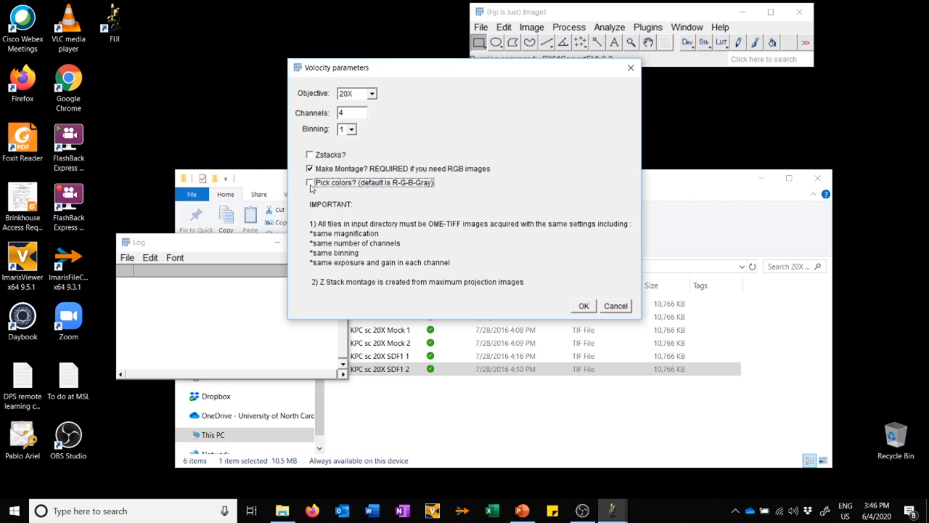
pyautogui.moveTo(311, 199)
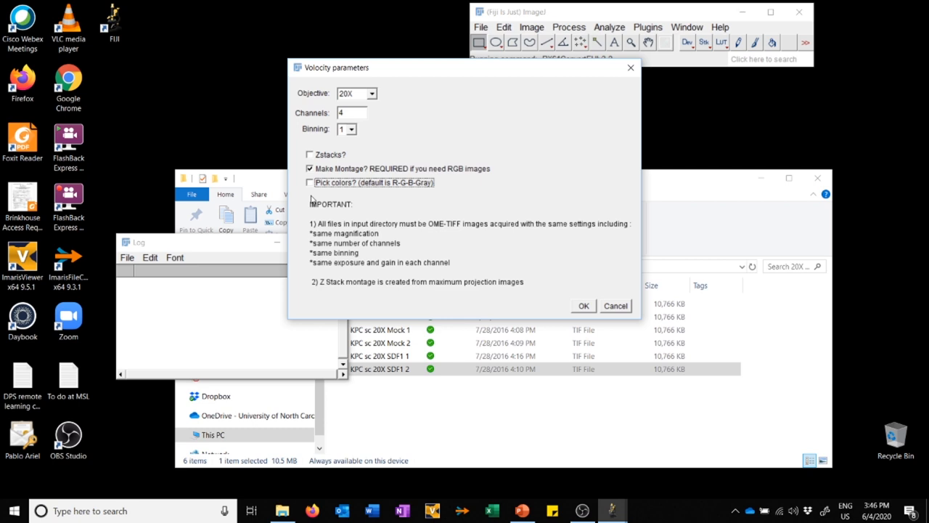
pyautogui.moveTo(432, 201)
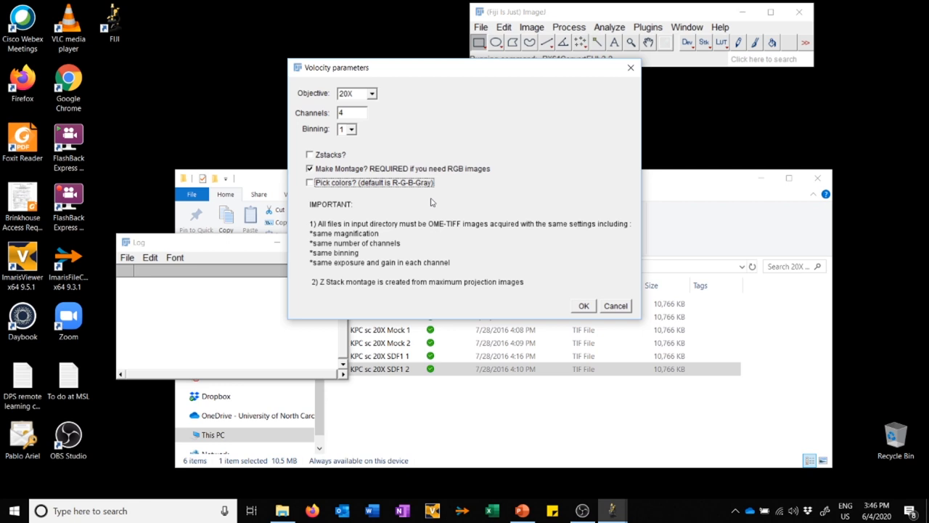
pyautogui.moveTo(421, 184)
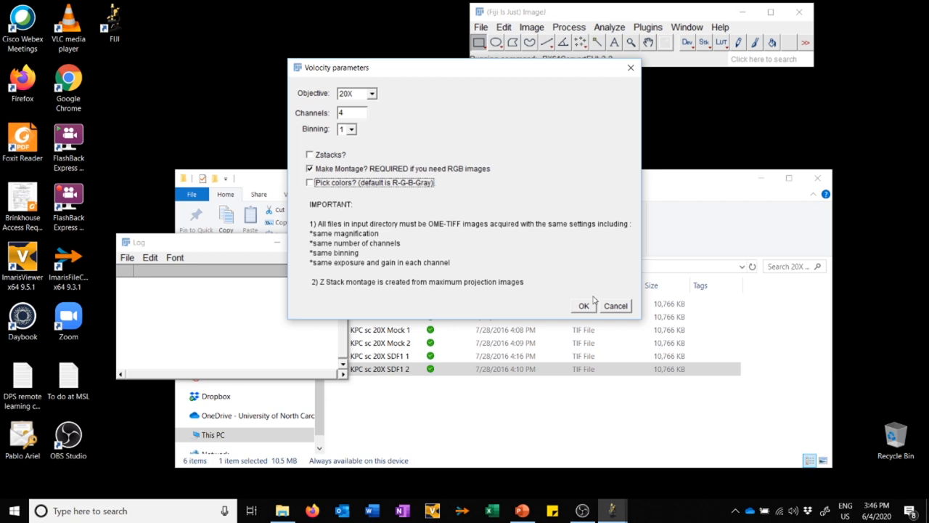
# Convert the '20X 4 channel single Z' folder and dismiss the save-montage reminder.
pyautogui.click(583, 305)
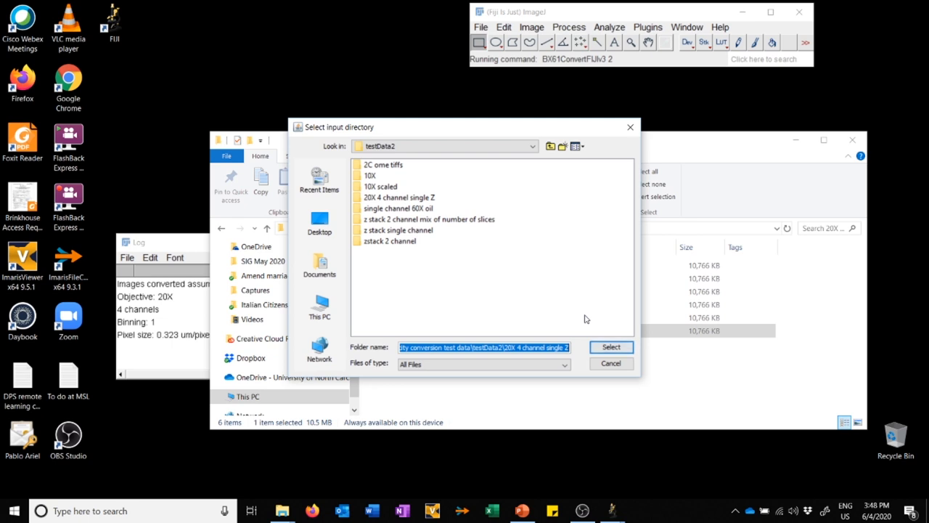
pyautogui.moveTo(571, 310)
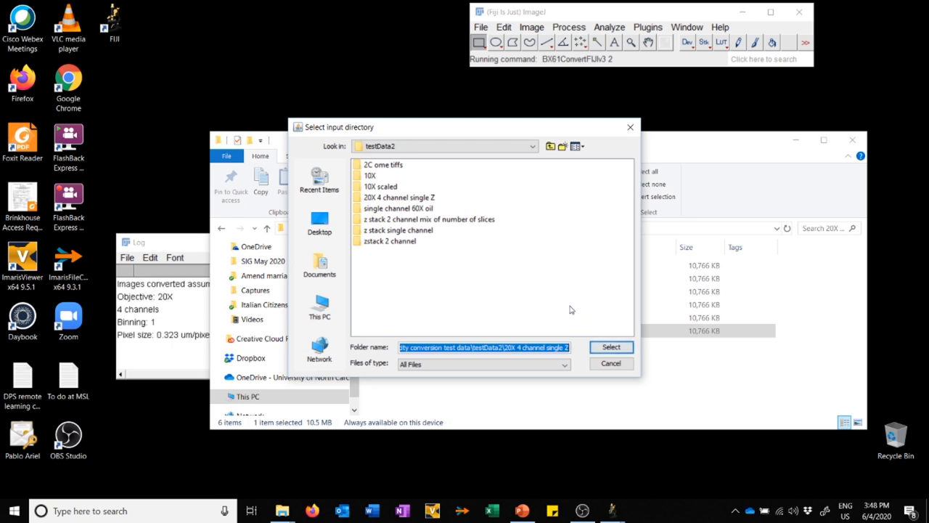
pyautogui.click(400, 197)
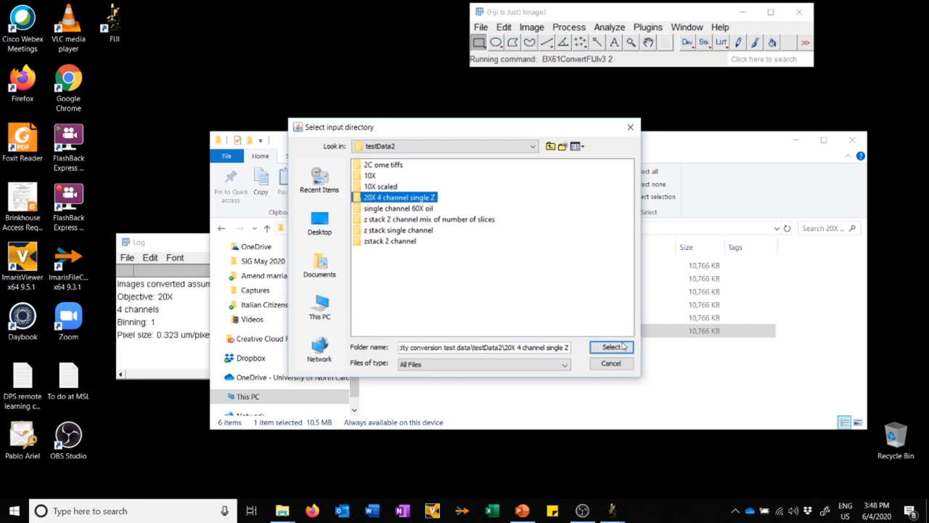
pyautogui.click(611, 346)
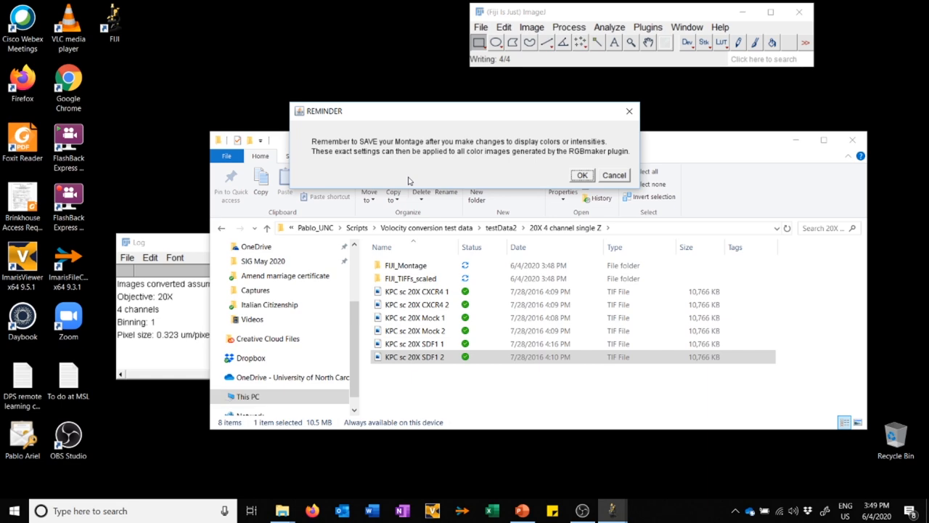
pyautogui.moveTo(576, 187)
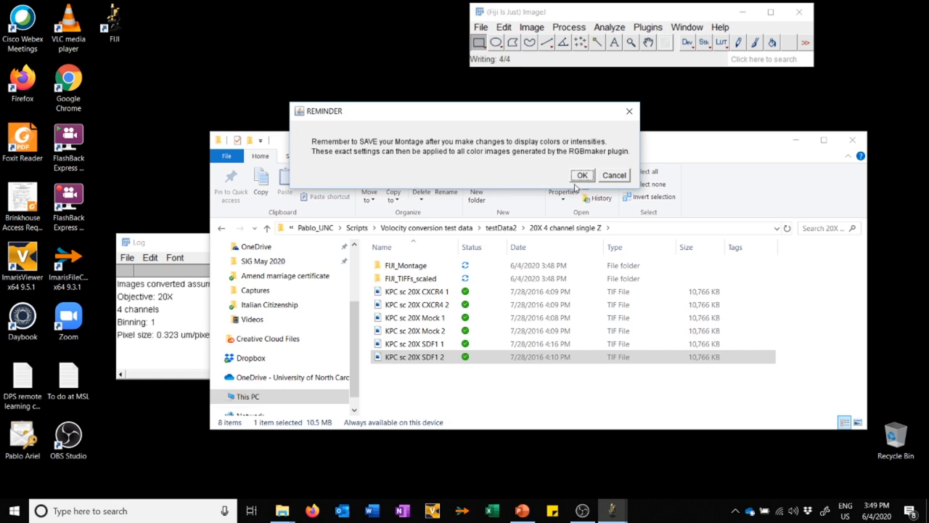
pyautogui.click(581, 175)
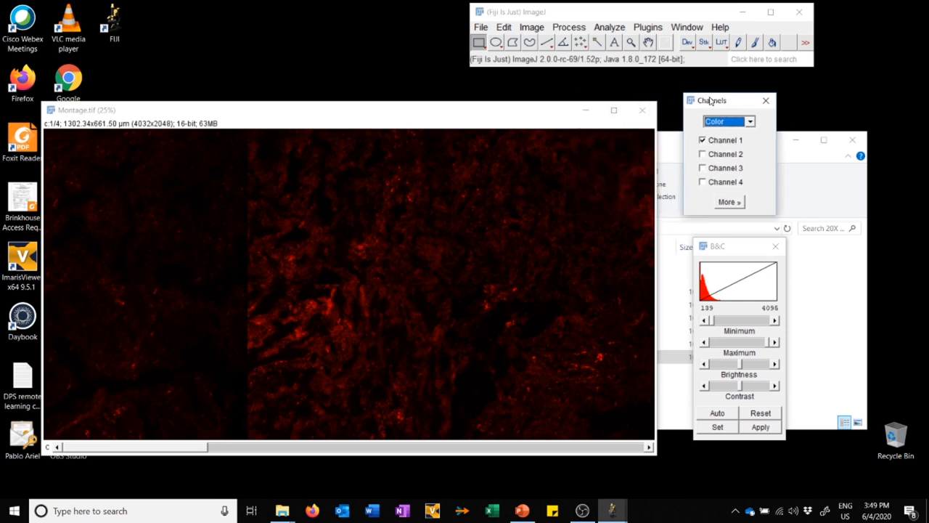
pyautogui.moveTo(711, 102)
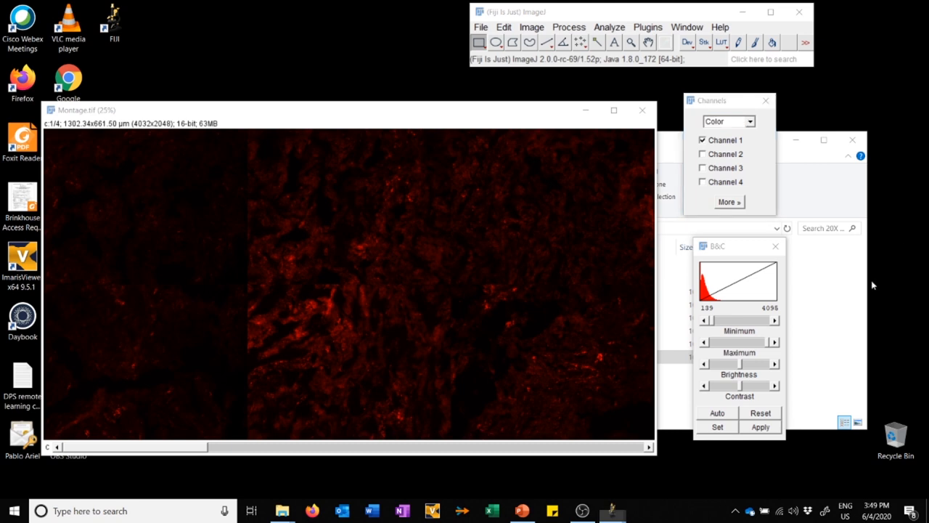
# View Channel 4 alone, then the composite overlay, then Channel 1 alone in red.
pyautogui.click(282, 510)
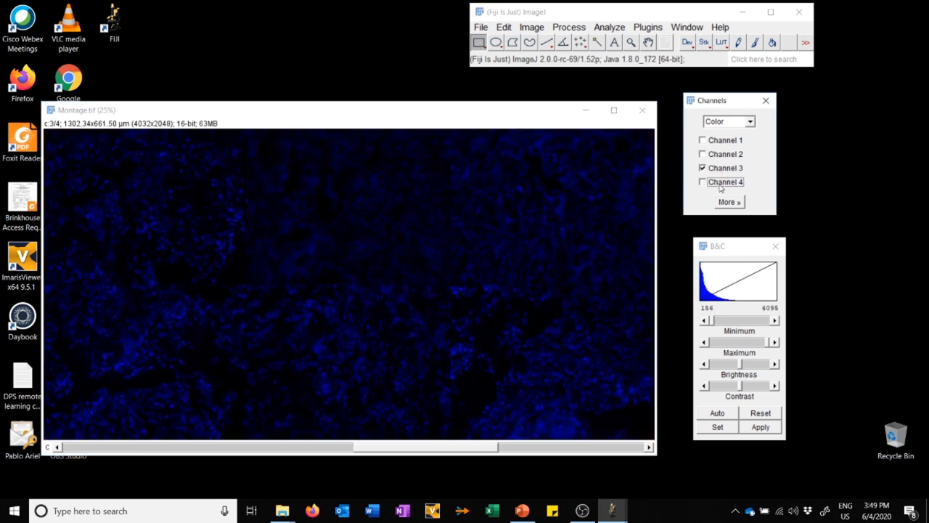
pyautogui.click(702, 182)
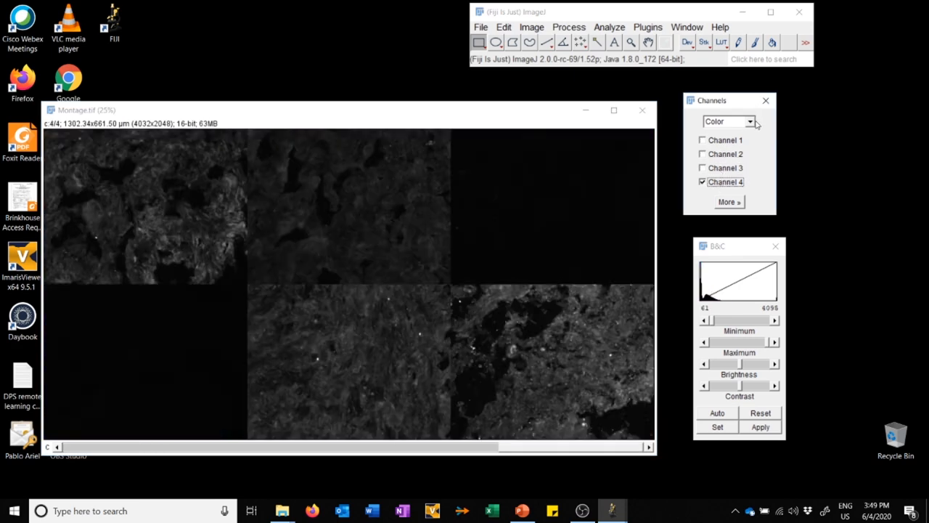
pyautogui.click(726, 121)
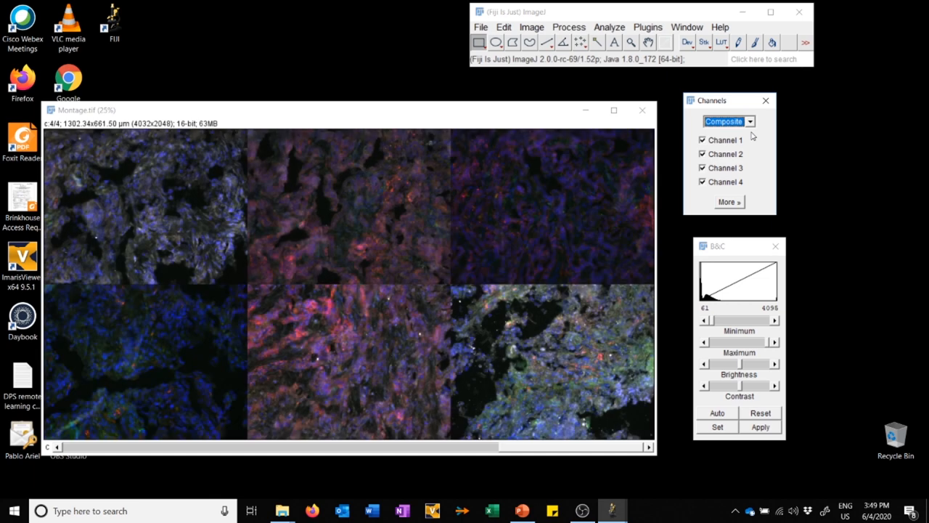
pyautogui.click(728, 121)
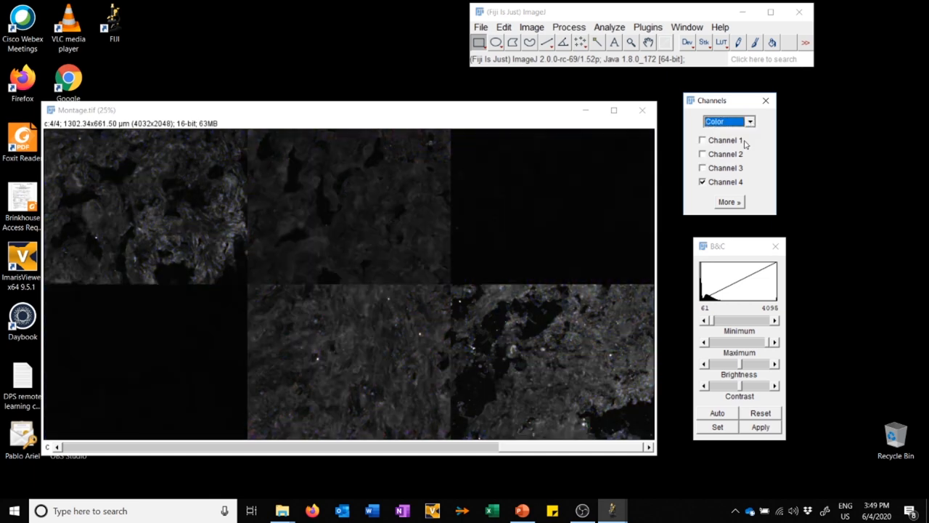
pyautogui.click(702, 139)
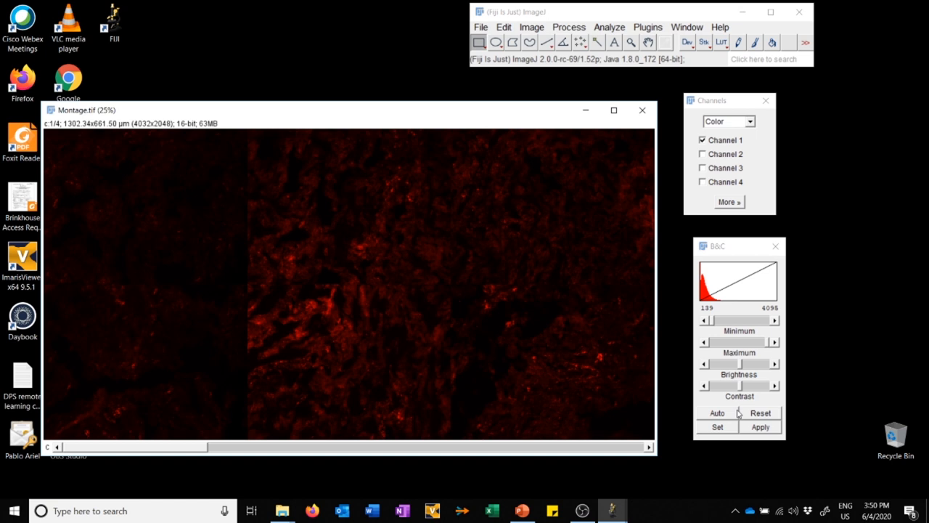
pyautogui.moveTo(751, 395)
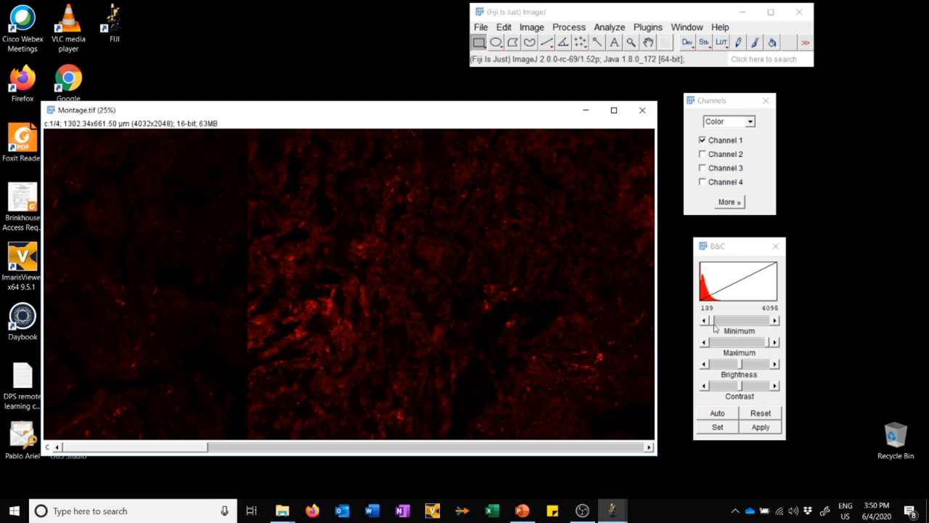
pyautogui.moveTo(751, 356)
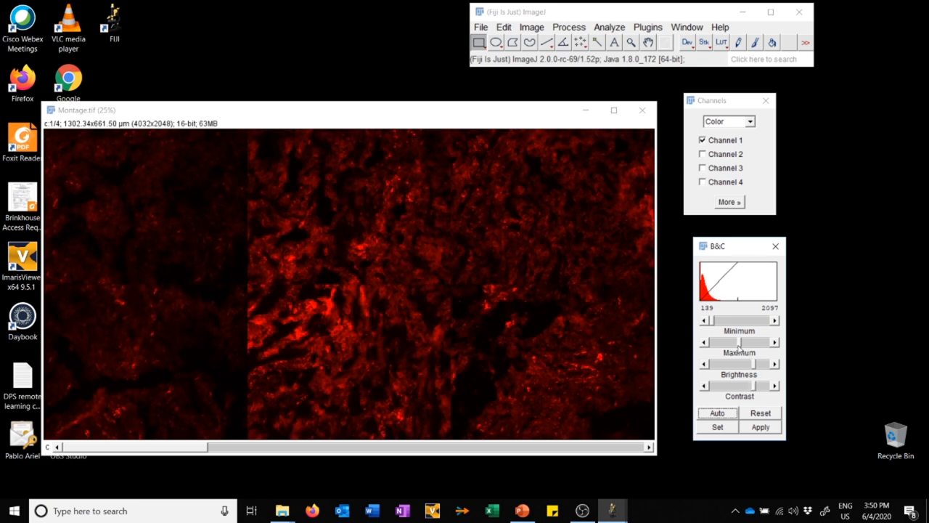
pyautogui.moveTo(716, 324)
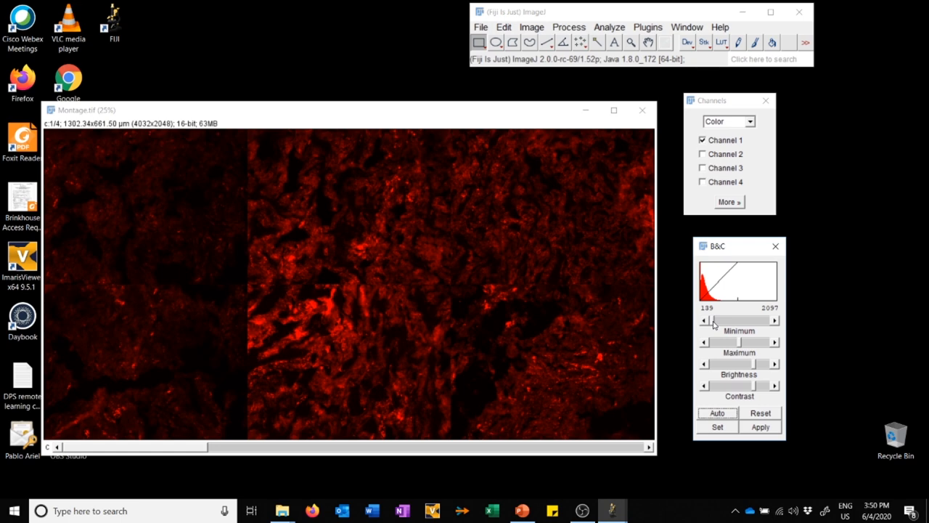
# Tune Channel 1's minimum and maximum to about 406–1792 for clear red signal.
pyautogui.moveTo(708, 320); pyautogui.dragTo(722, 320)
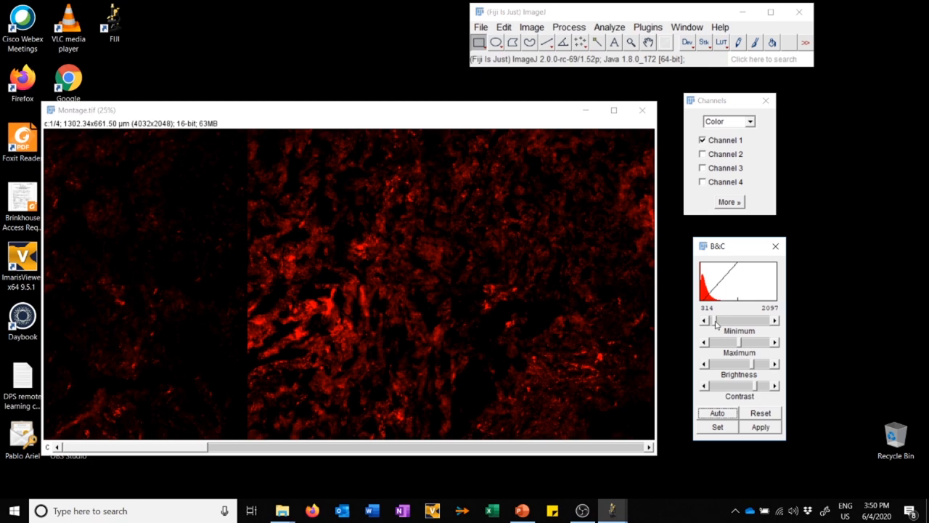
pyautogui.moveTo(715, 320); pyautogui.dragTo(710, 320)
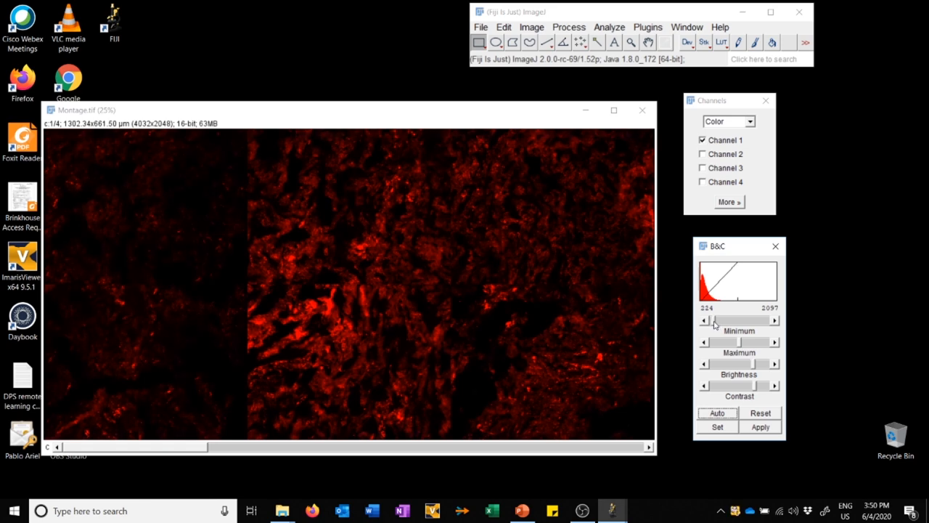
pyautogui.moveTo(740, 344)
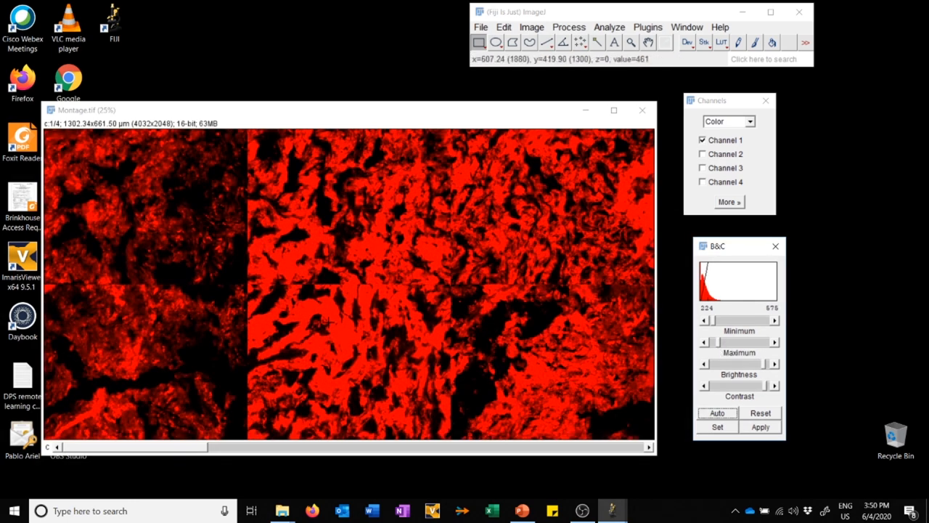
pyautogui.moveTo(594, 367)
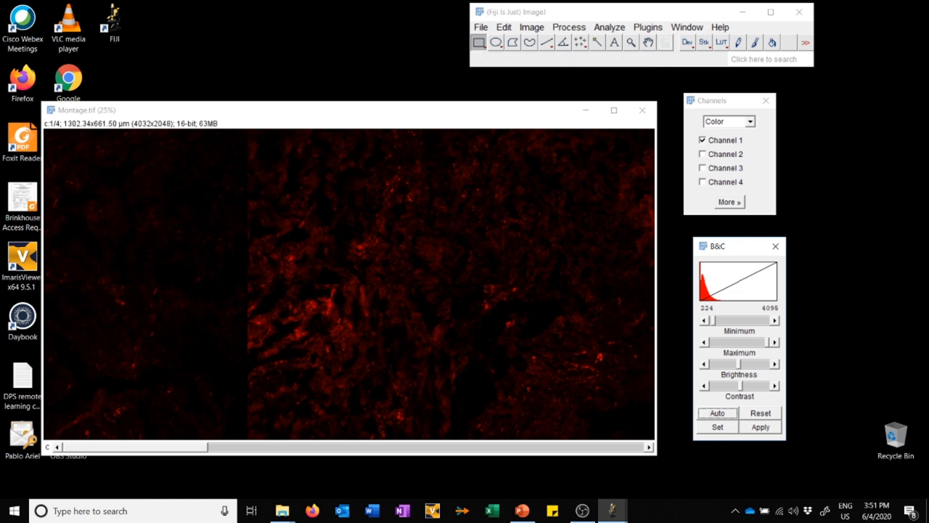
pyautogui.moveTo(386, 188)
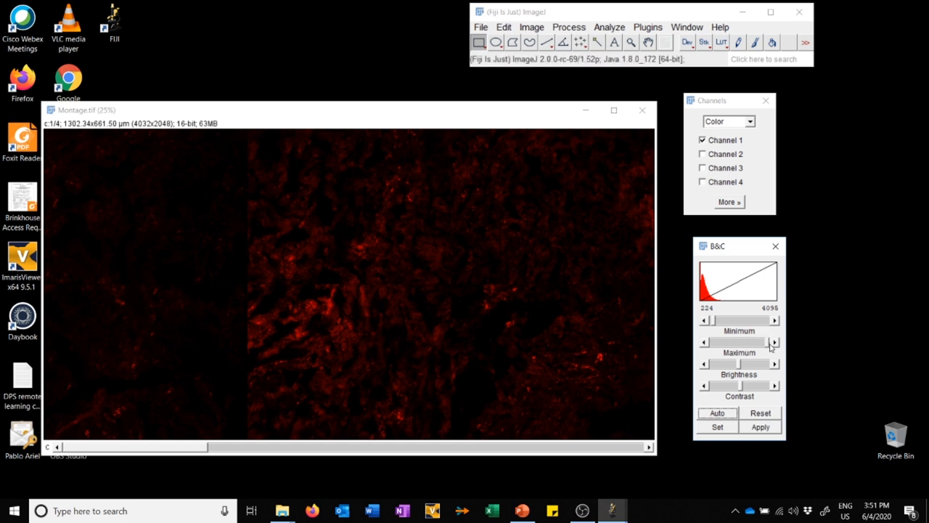
pyautogui.moveTo(774, 342); pyautogui.dragTo(751, 342)
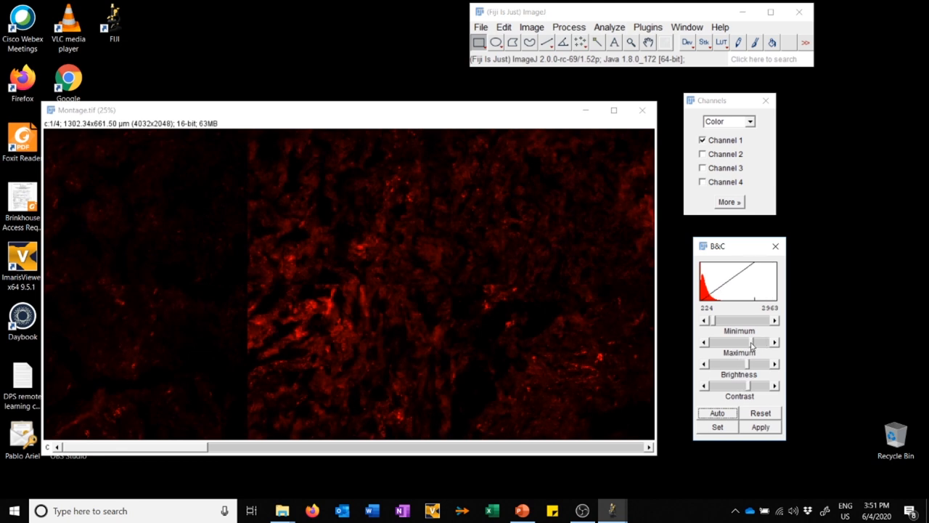
pyautogui.moveTo(755, 342); pyautogui.dragTo(726, 342)
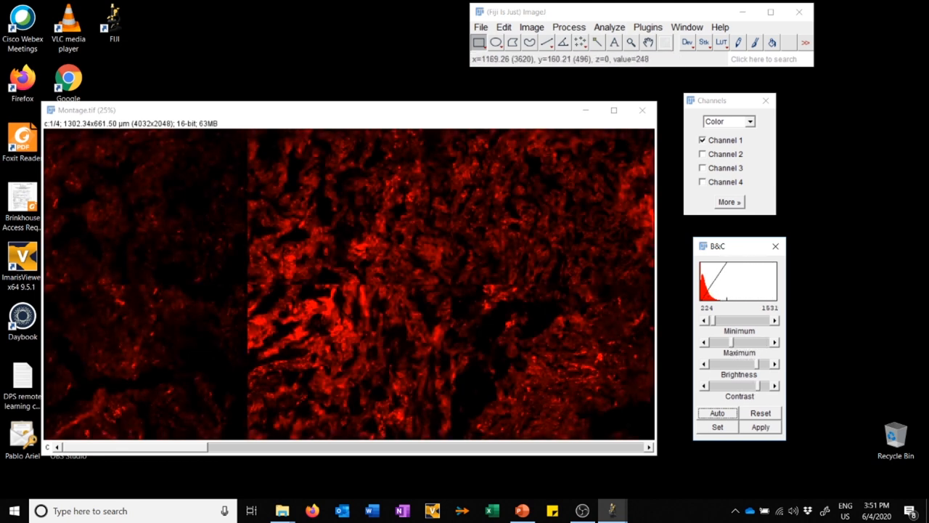
pyautogui.moveTo(733, 319); pyautogui.dragTo(713, 321)
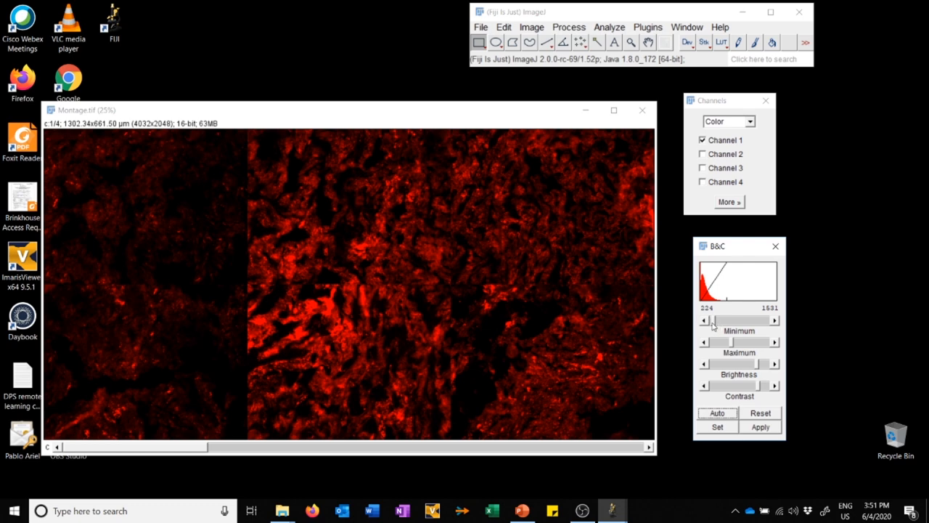
pyautogui.moveTo(711, 320); pyautogui.dragTo(723, 320)
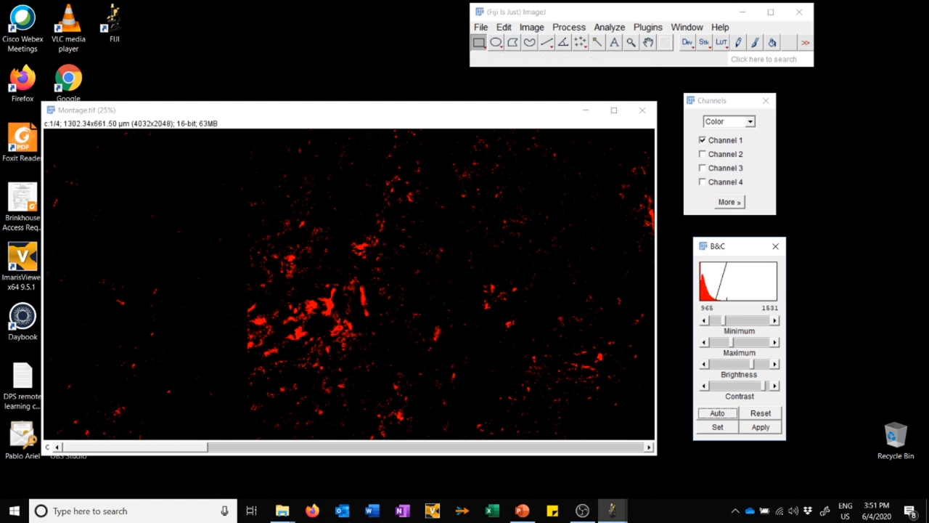
pyautogui.moveTo(650, 214)
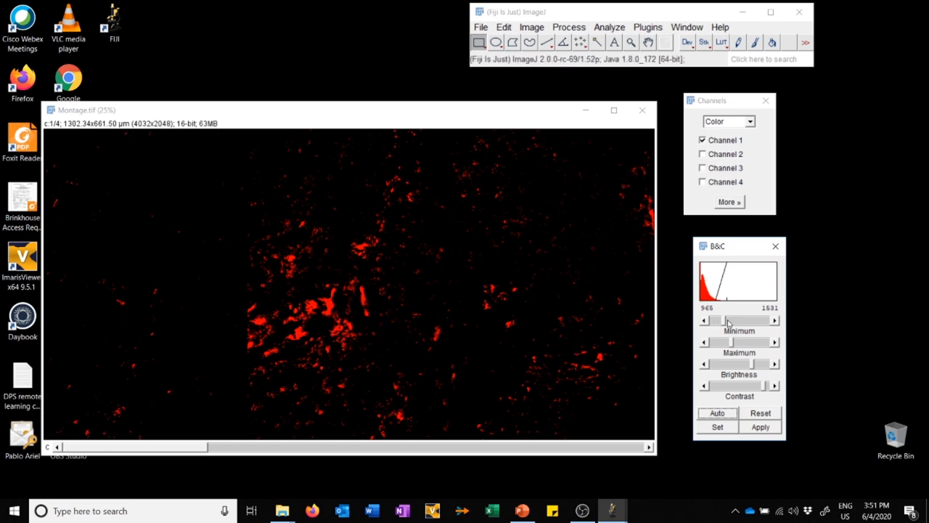
pyautogui.moveTo(730, 320); pyautogui.dragTo(716, 320)
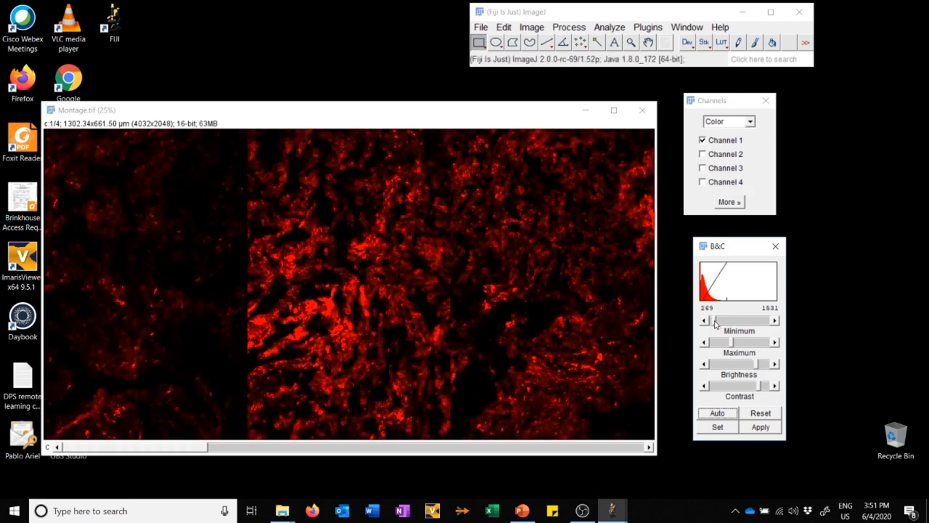
pyautogui.moveTo(741, 321); pyautogui.dragTo(715, 320)
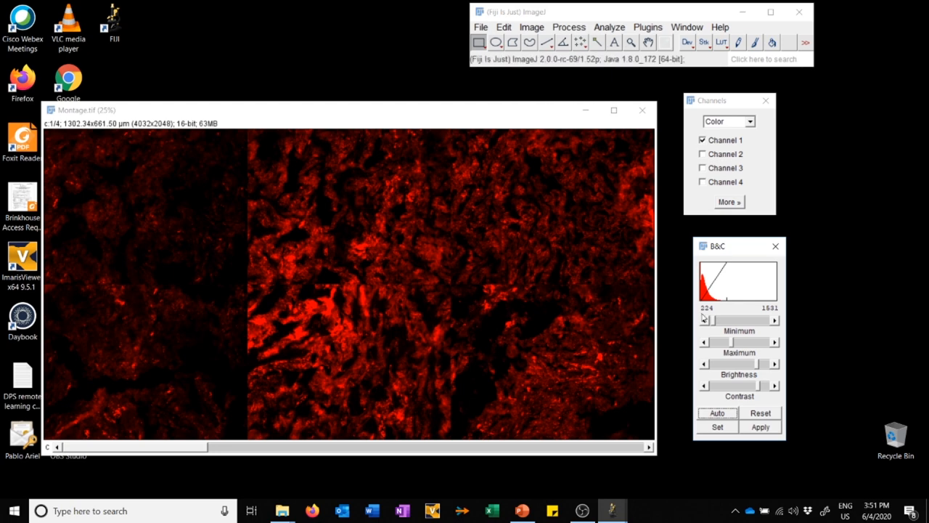
pyautogui.moveTo(706, 319); pyautogui.dragTo(719, 319)
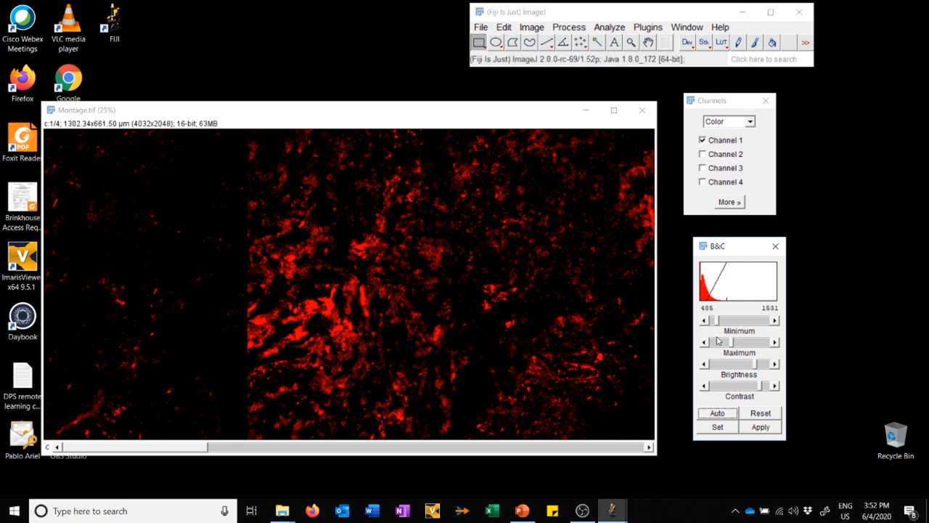
pyautogui.moveTo(724, 342)
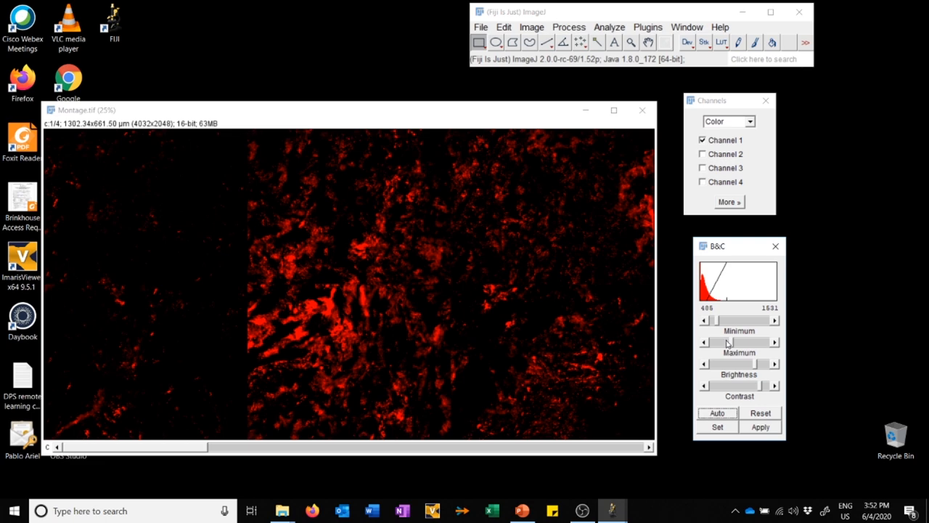
pyautogui.moveTo(732, 349)
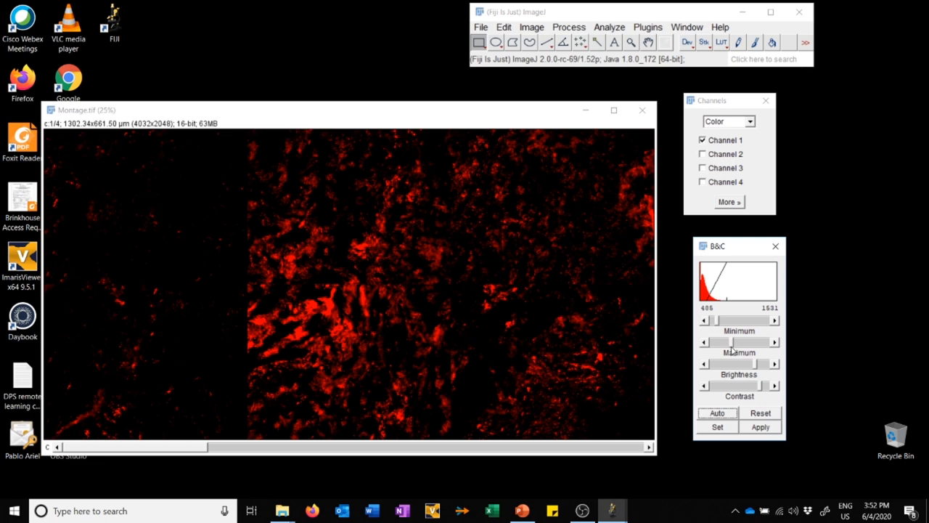
pyautogui.moveTo(762, 341); pyautogui.dragTo(722, 341)
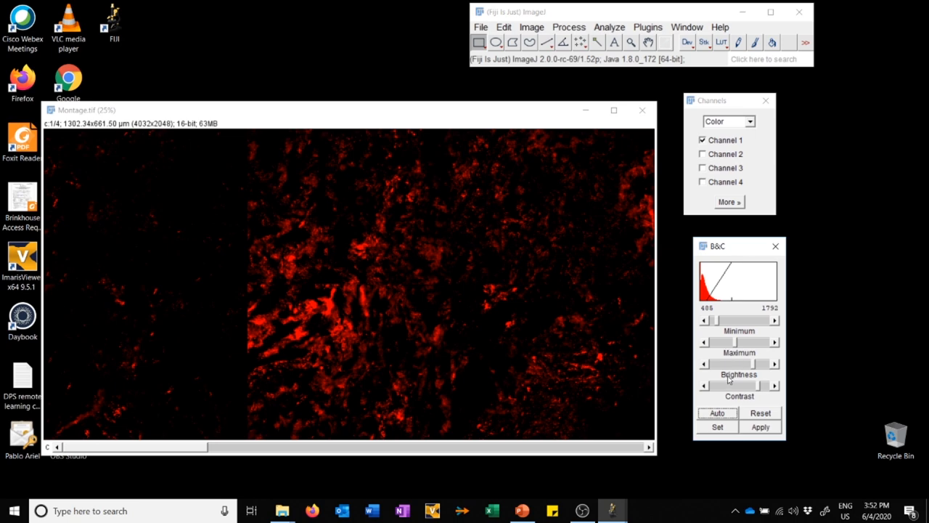
pyautogui.moveTo(761, 390)
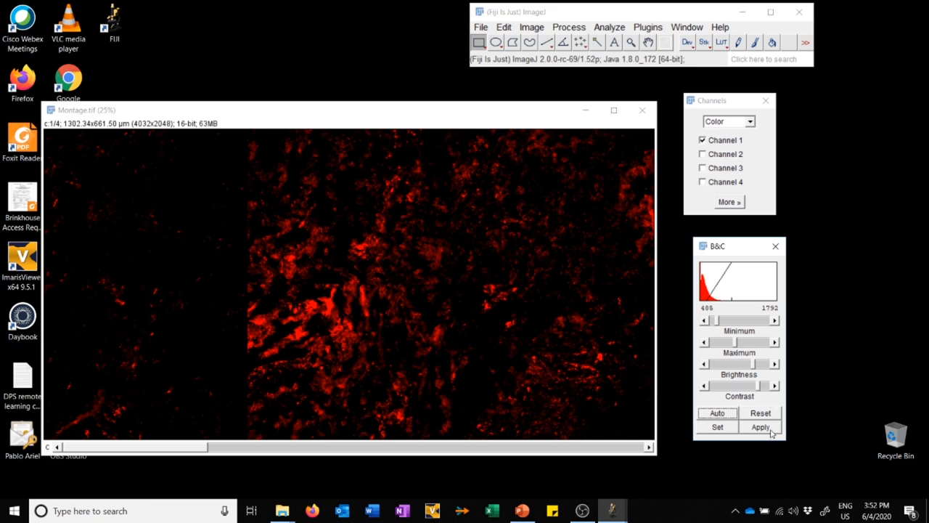
pyautogui.moveTo(737, 357)
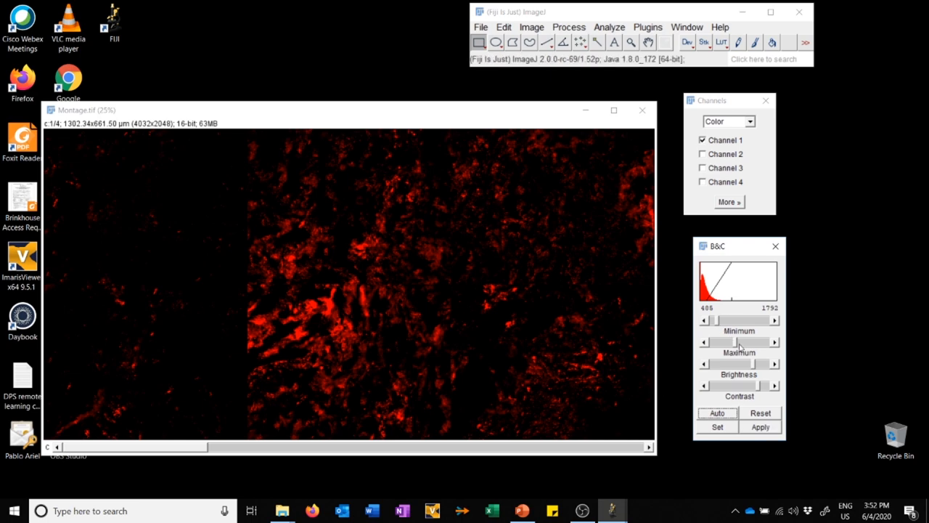
pyautogui.moveTo(391, 252)
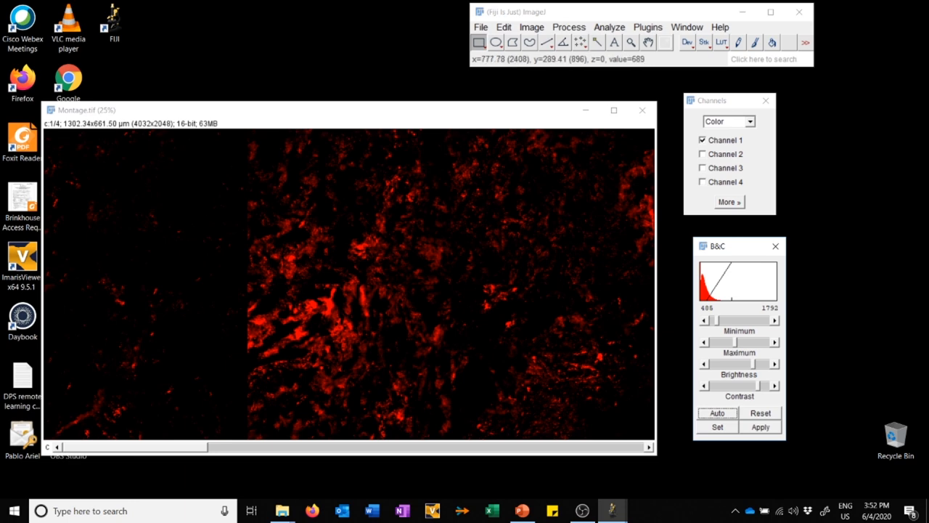
pyautogui.moveTo(646, 218)
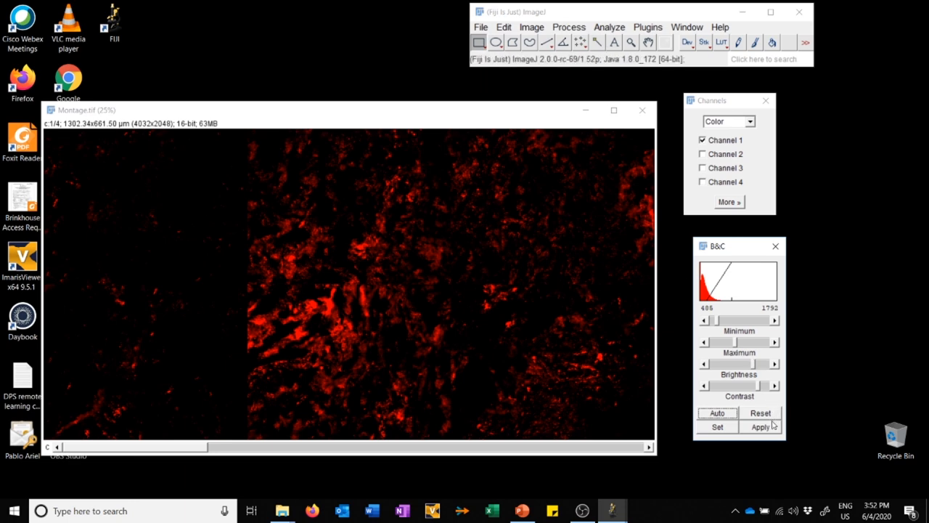
pyautogui.moveTo(443, 327)
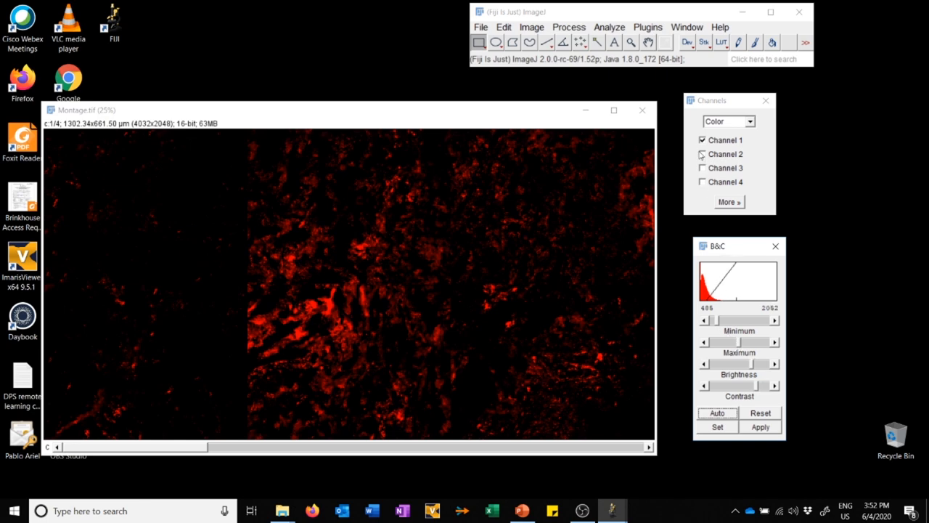
# Lower Channel 4's display maximum to about 3303 and switch to Composite mode.
pyautogui.click(702, 154)
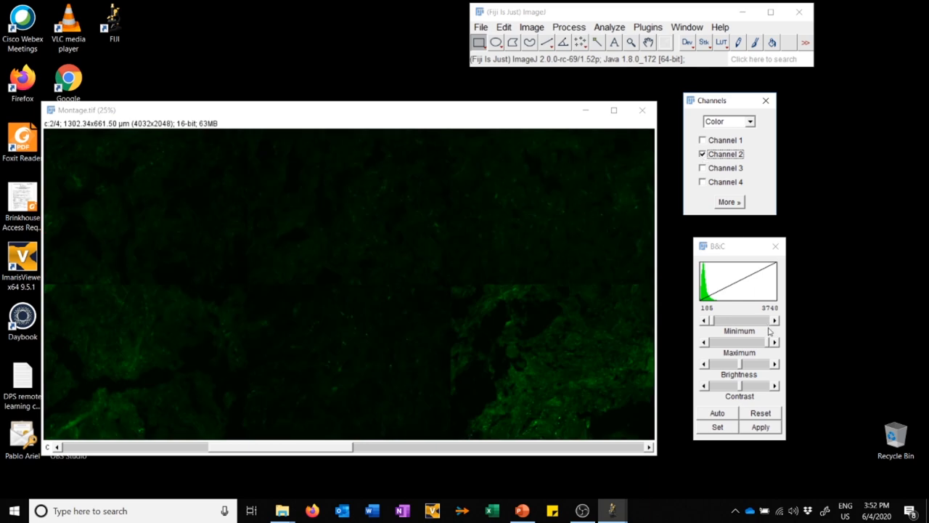
pyautogui.moveTo(740, 342); pyautogui.dragTo(726, 341)
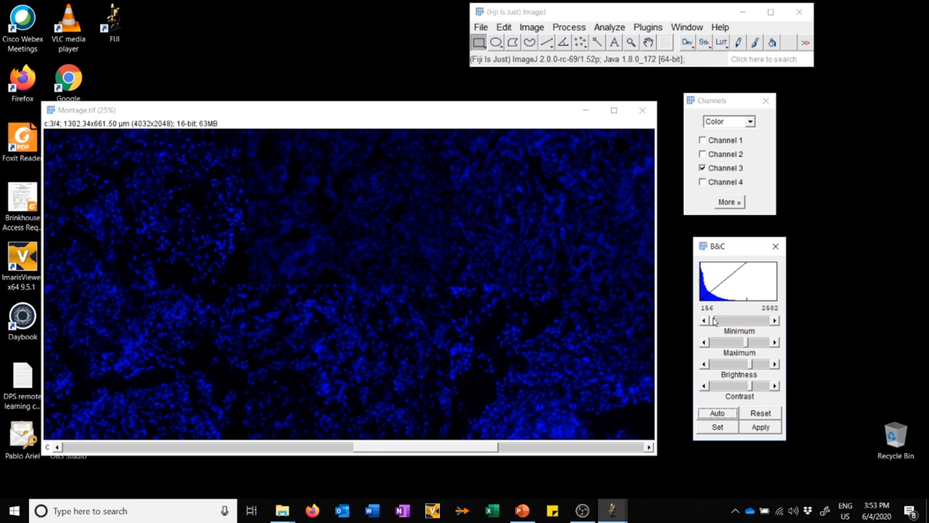
pyautogui.click(702, 181)
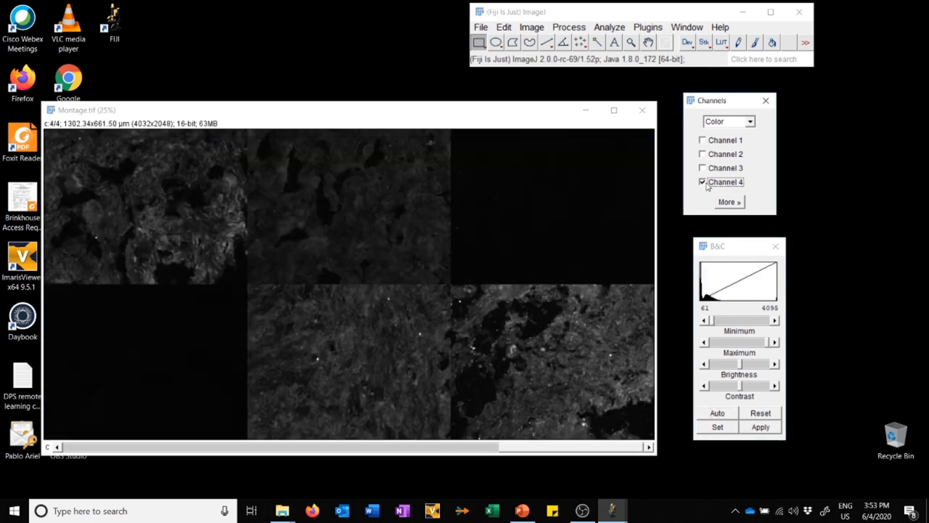
pyautogui.moveTo(775, 352)
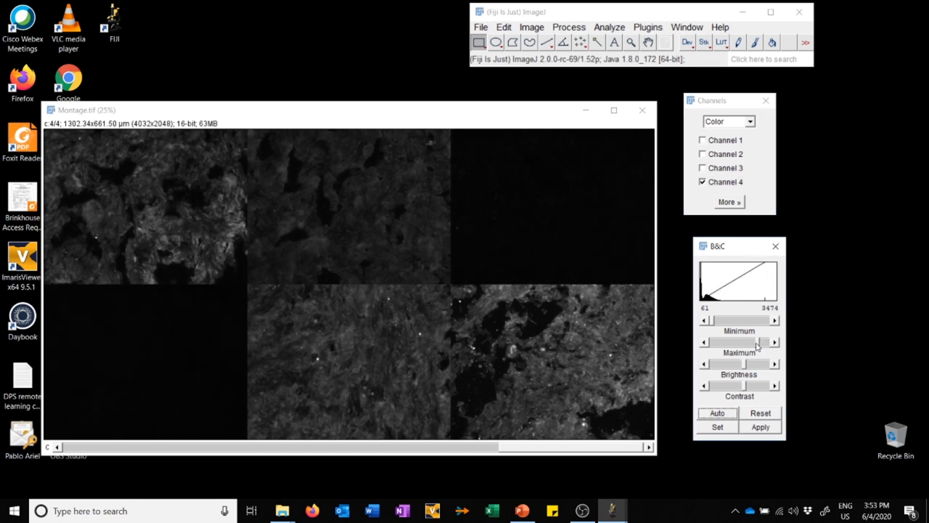
pyautogui.click(729, 122)
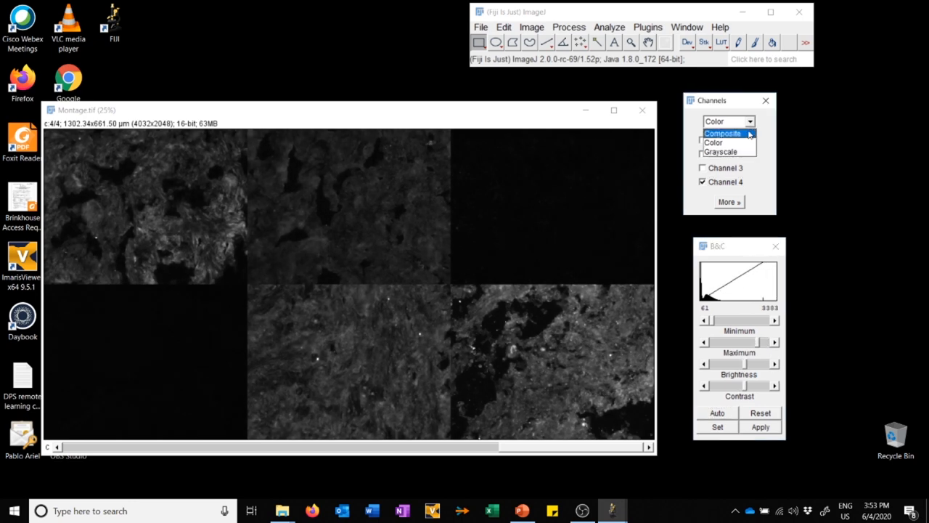
pyautogui.click(724, 133)
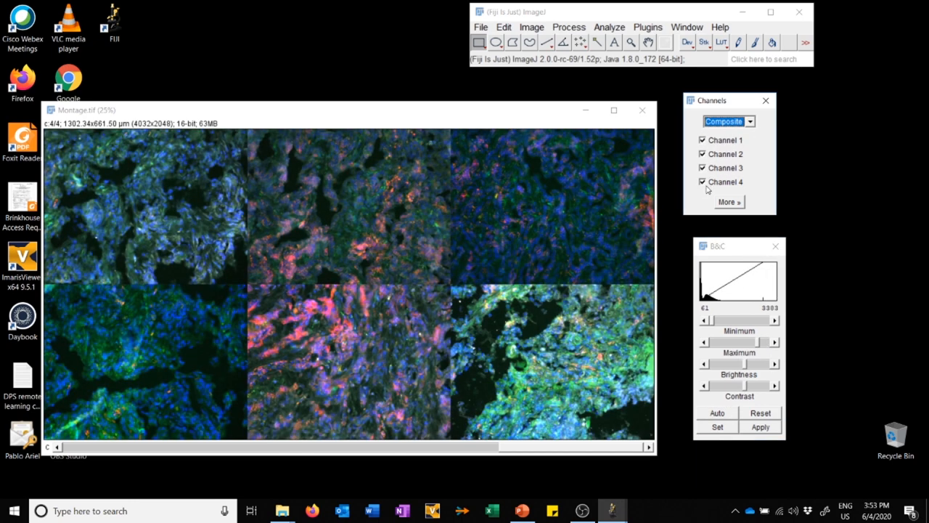
# Uncheck Channel 4 so only Channels 1, 2 and 3 overlay.
pyautogui.click(702, 154)
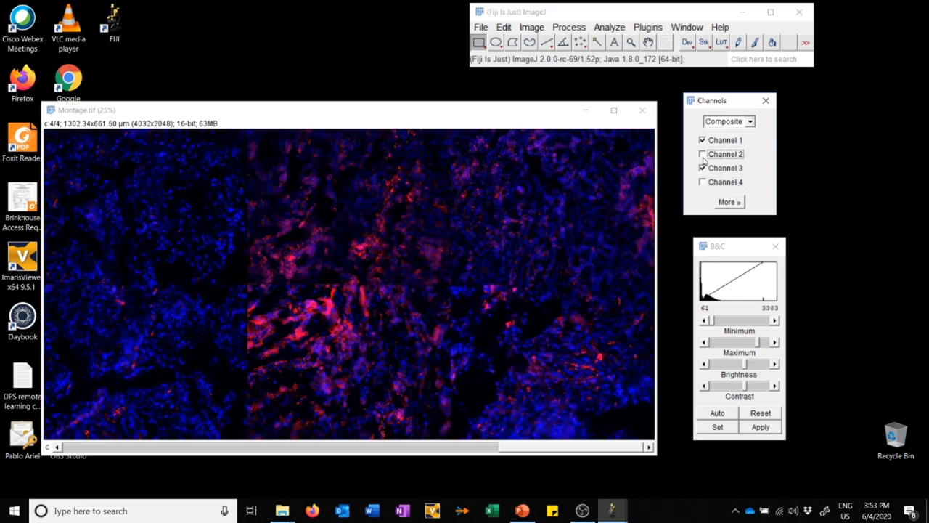
pyautogui.click(702, 154)
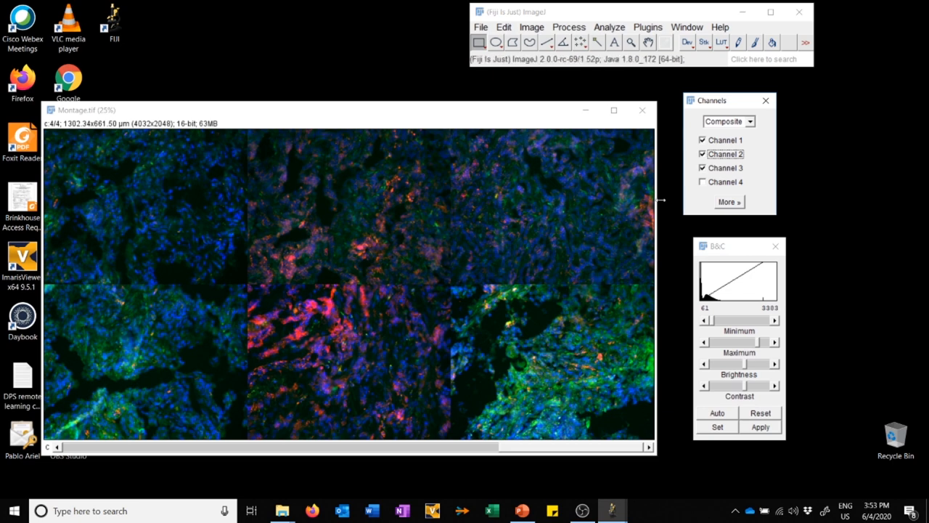
pyautogui.moveTo(414, 334)
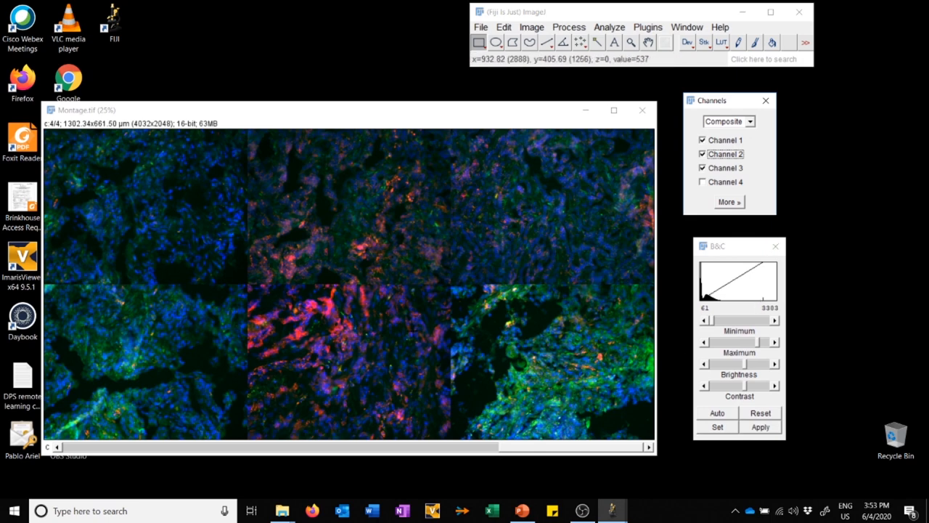
pyautogui.moveTo(414, 332)
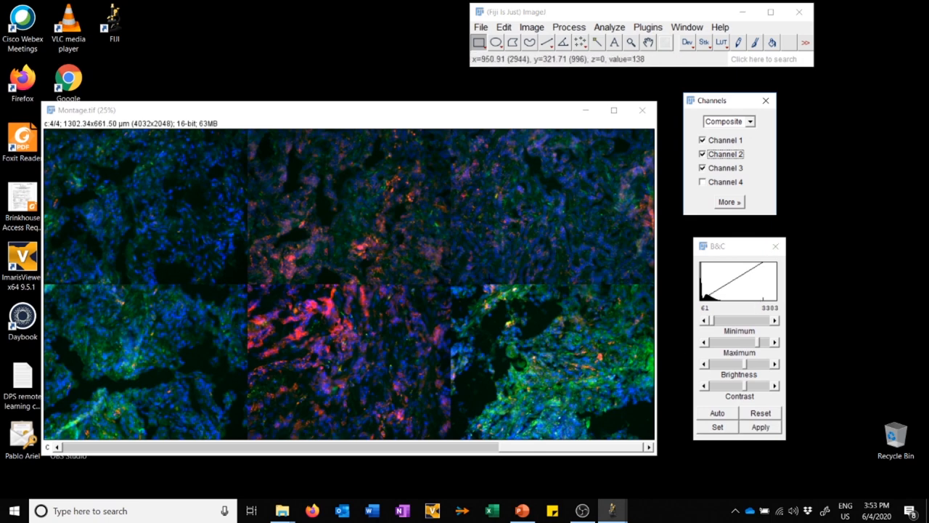
pyautogui.moveTo(368, 113)
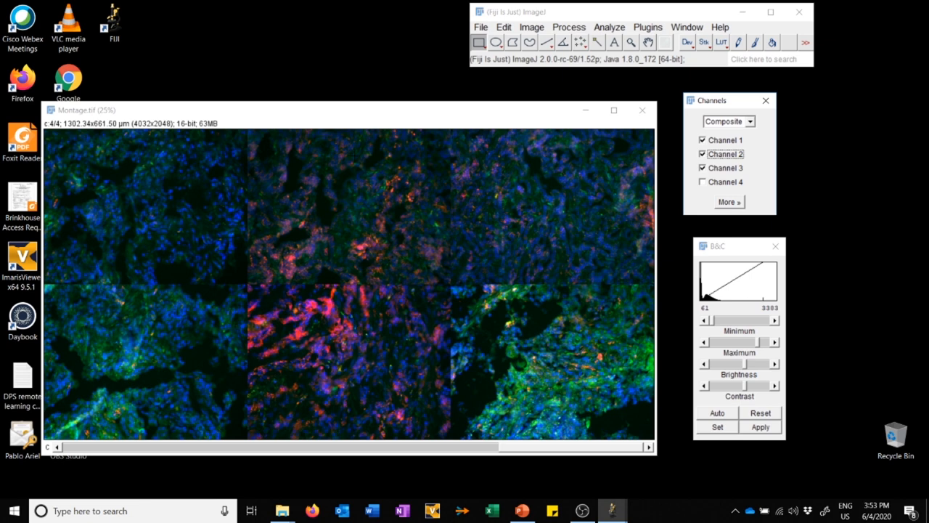
pyautogui.moveTo(314, 304)
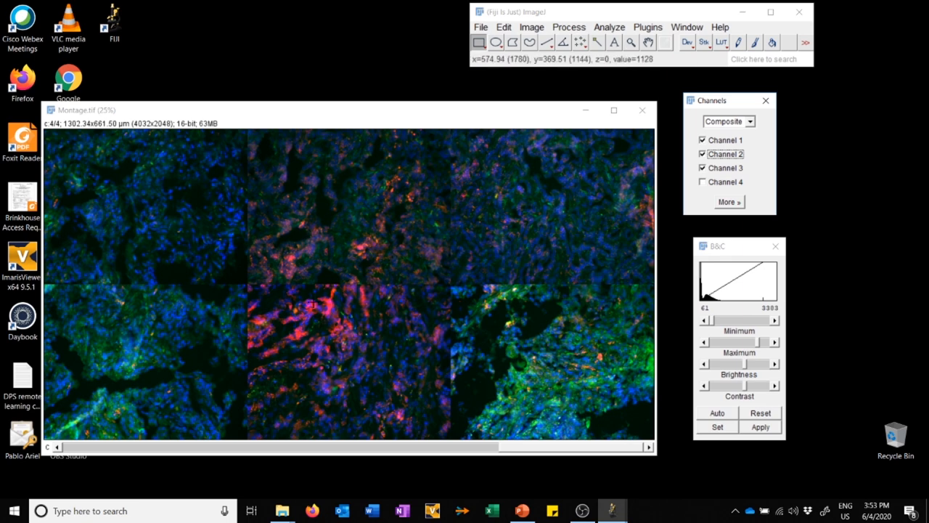
pyautogui.moveTo(314, 302)
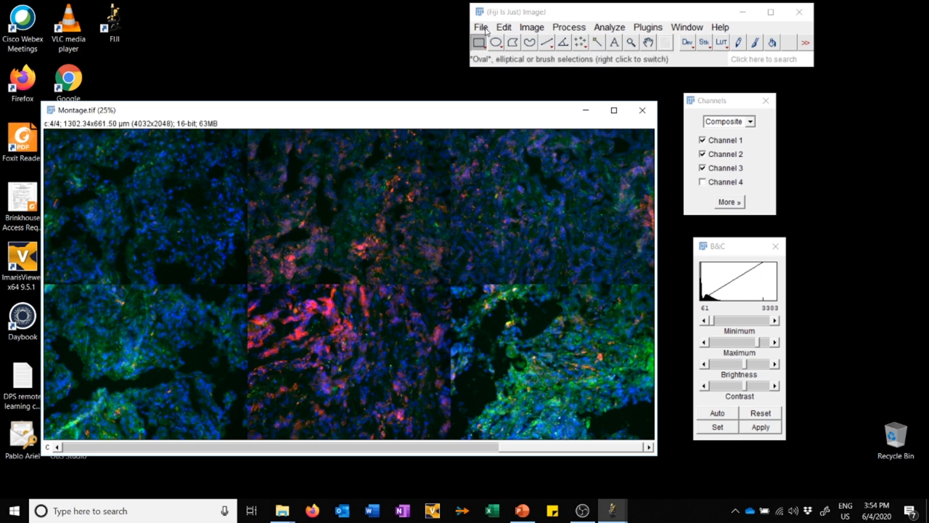
# Save Montage.tif, replacing the existing file.
pyautogui.click(479, 27)
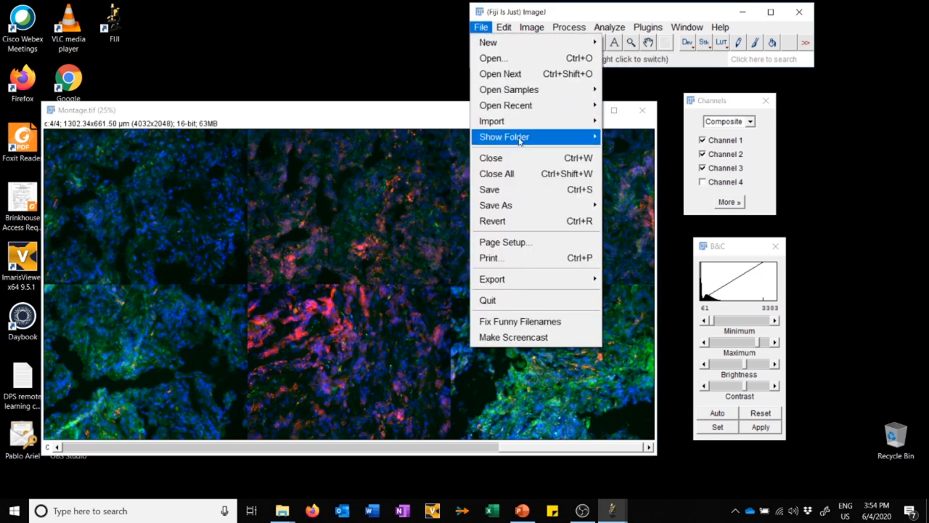
pyautogui.moveTo(516, 192)
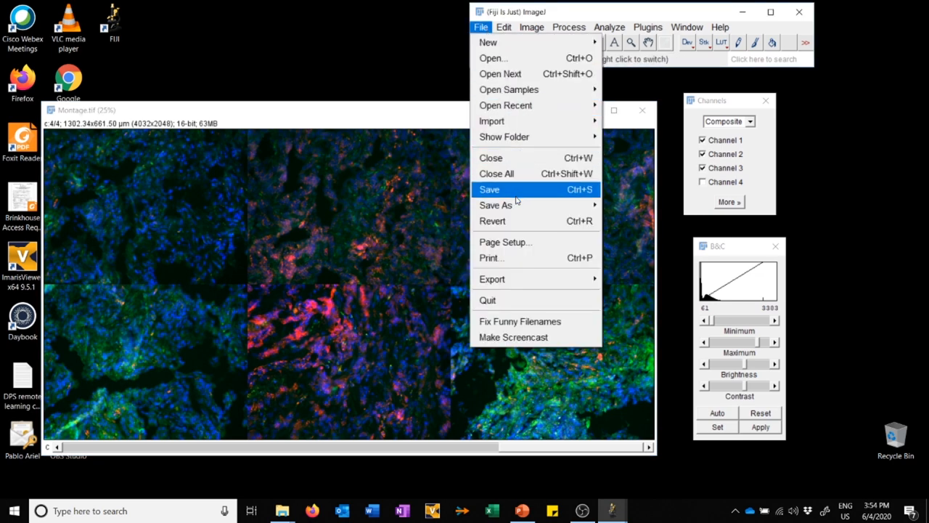
pyautogui.click(489, 189)
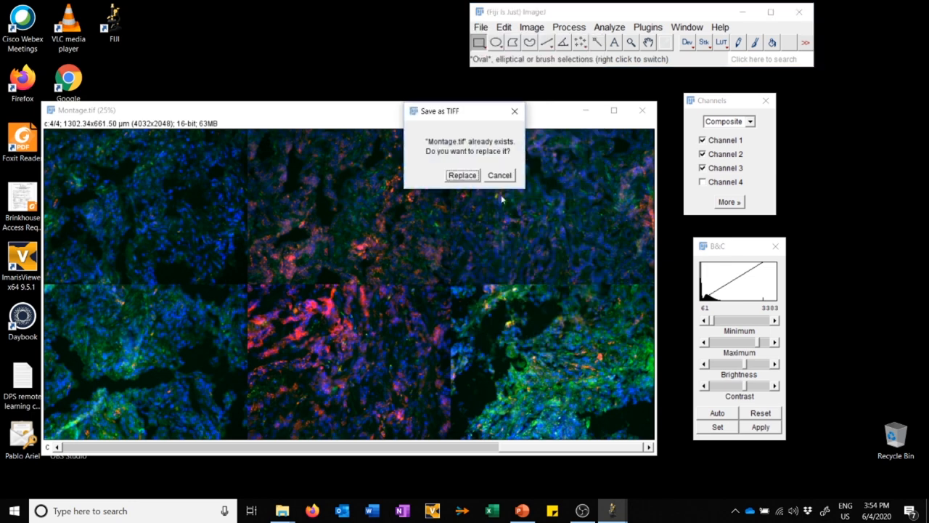
pyautogui.click(461, 175)
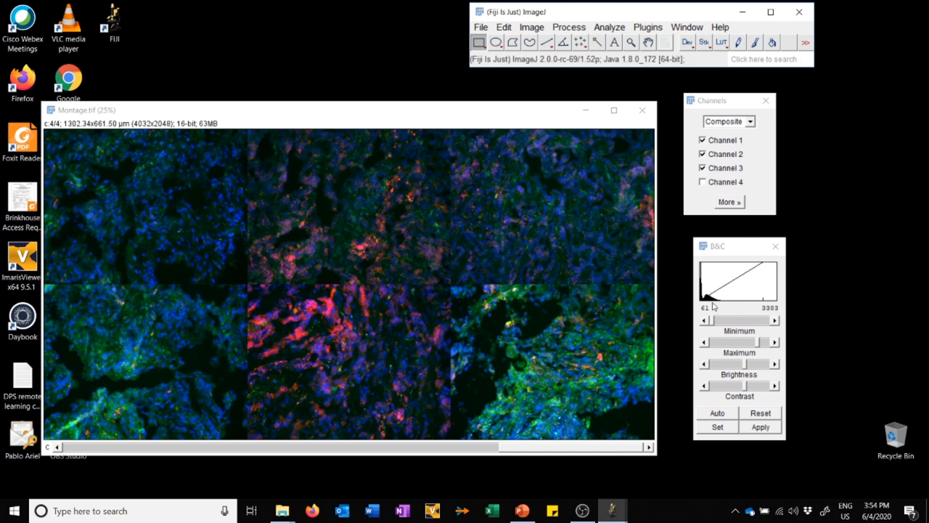
pyautogui.moveTo(646, 293)
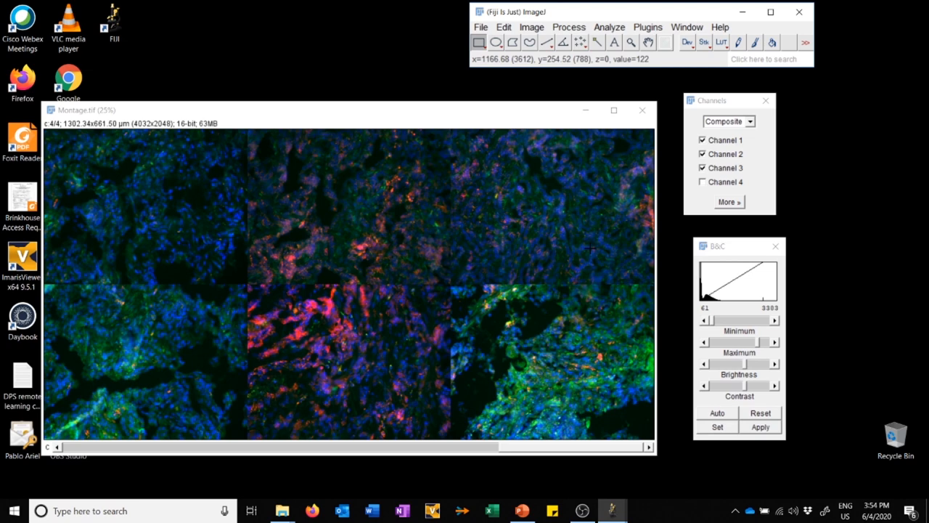
# Run RGBmakerv3 2, acknowledge its notes, and select '20X 4 channel single Z' as input.
pyautogui.click(647, 27)
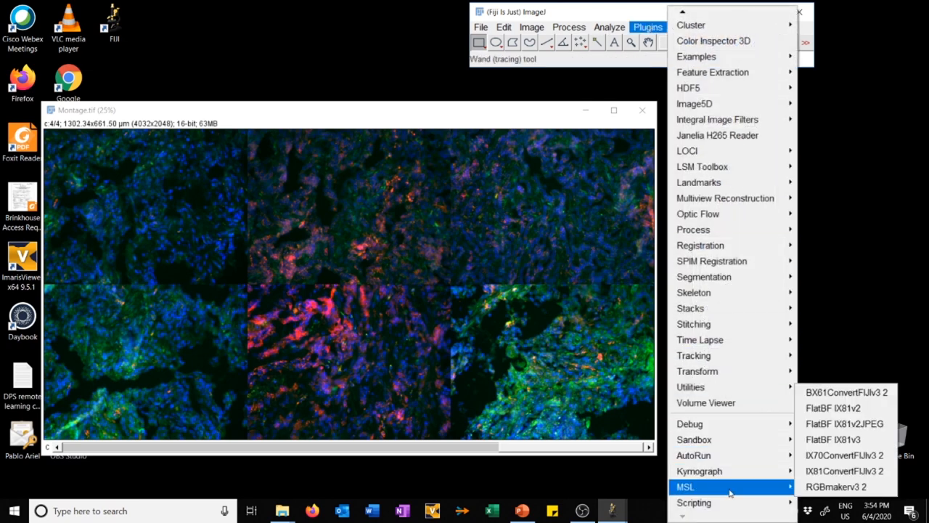
pyautogui.moveTo(836, 487)
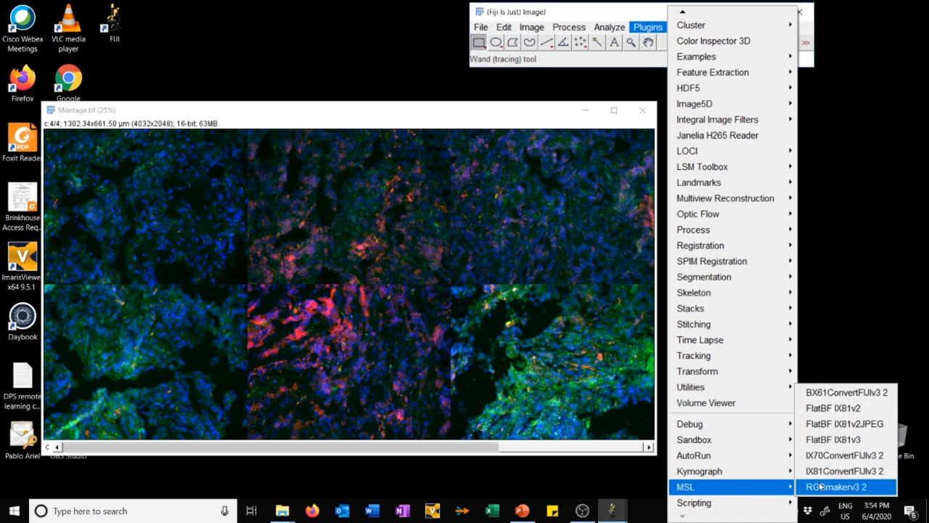
pyautogui.click(836, 486)
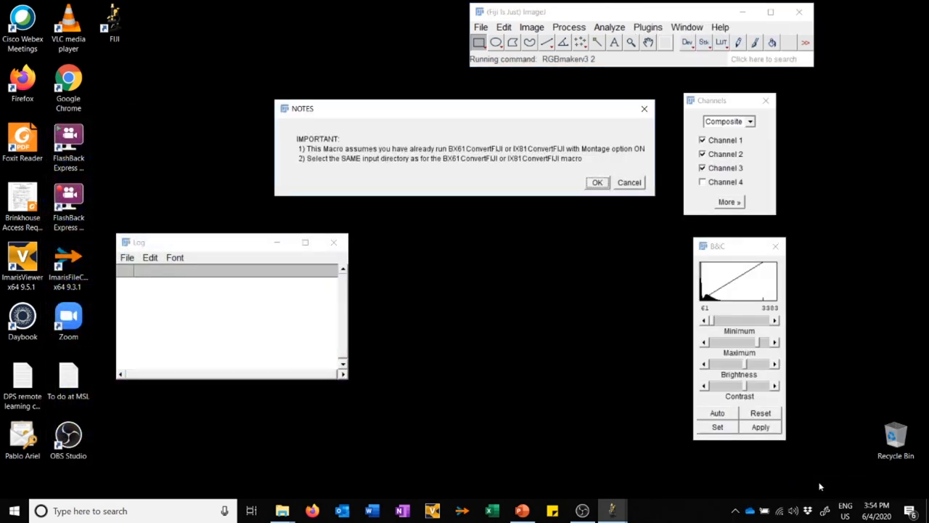
pyautogui.moveTo(427, 188)
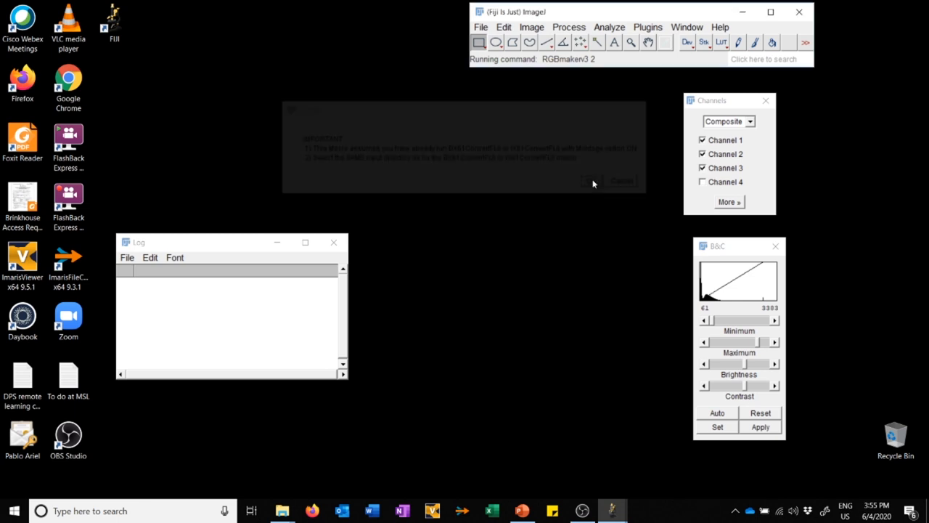
pyautogui.click(594, 180)
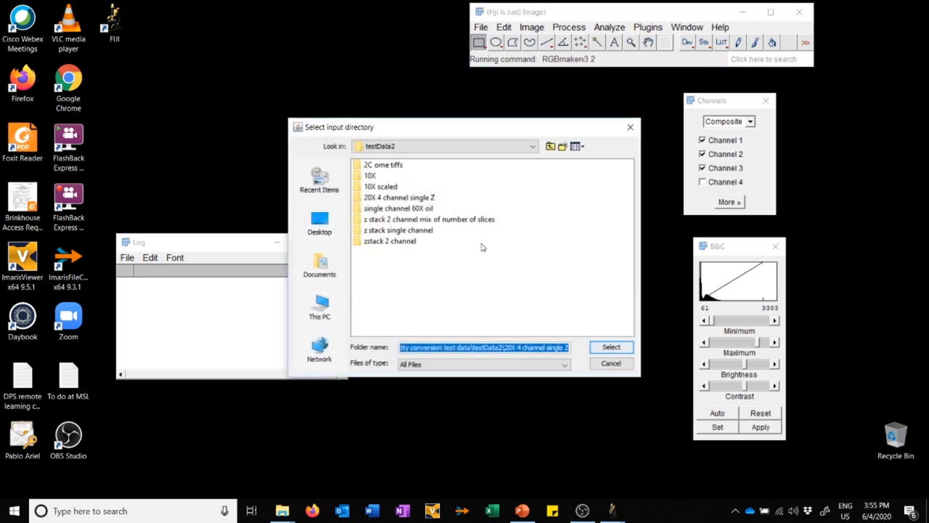
pyautogui.moveTo(600, 262)
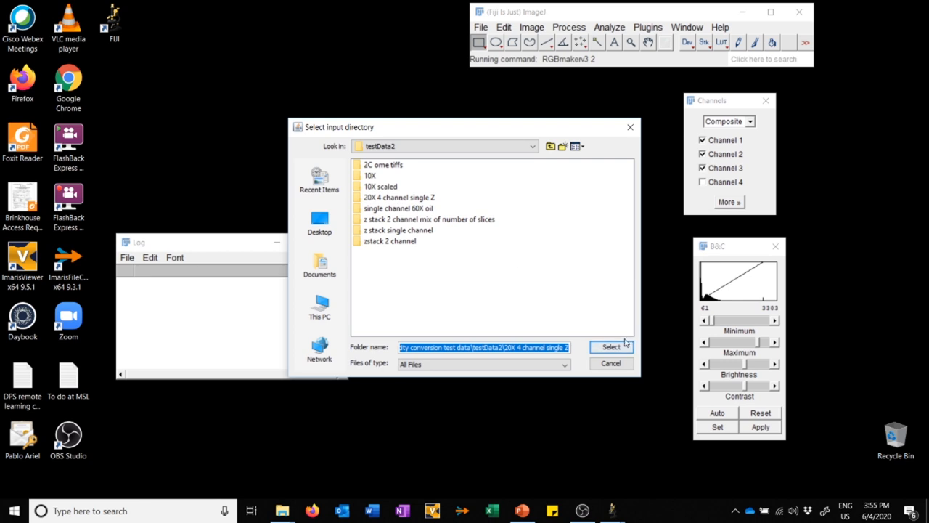
pyautogui.click(611, 346)
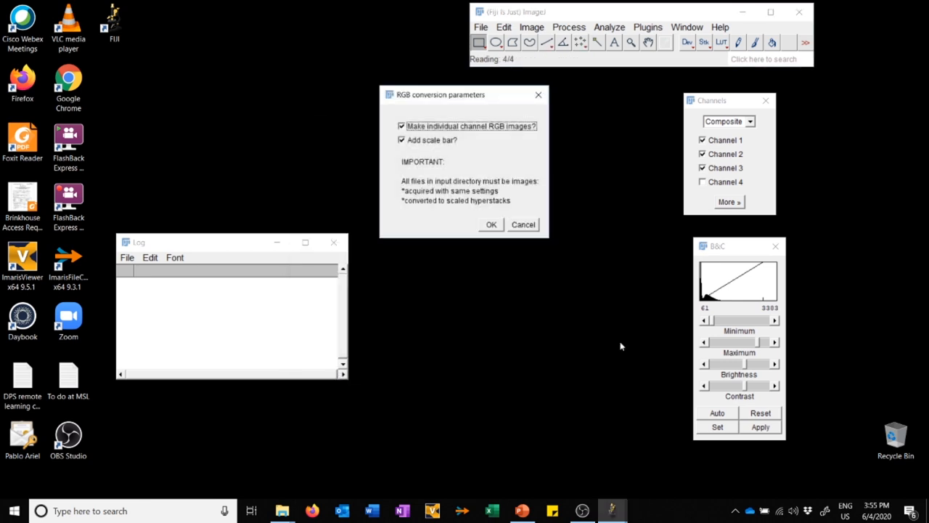
pyautogui.moveTo(497, 138)
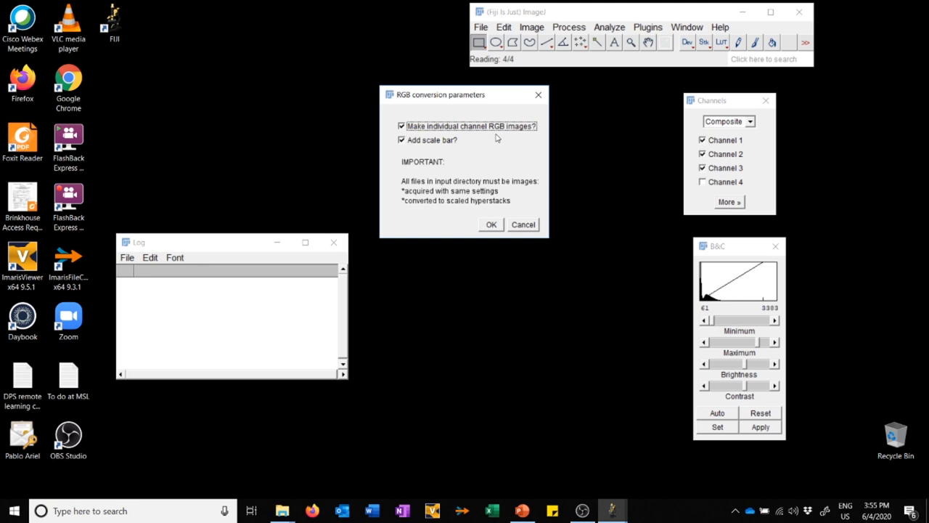
pyautogui.moveTo(567, 126)
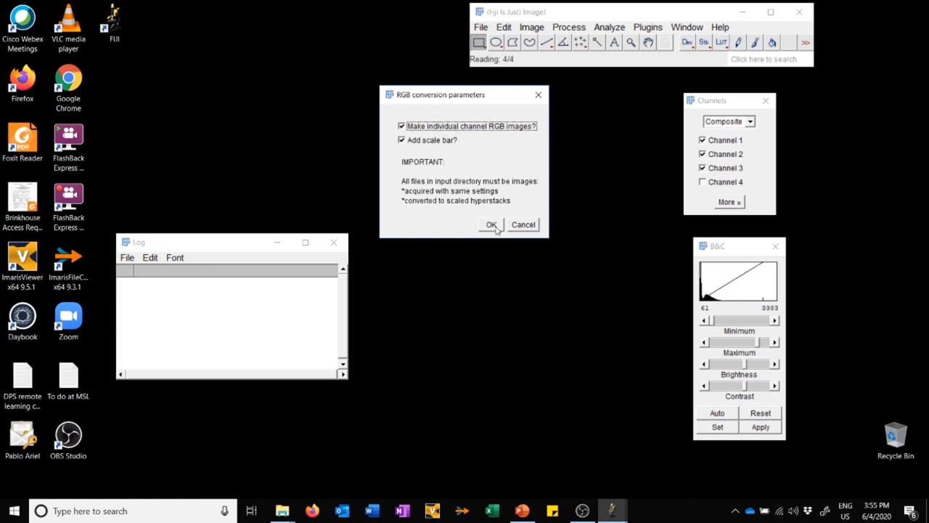
# Accept per-channel RGB export and include only channels 1–3 in the composite.
pyautogui.click(491, 224)
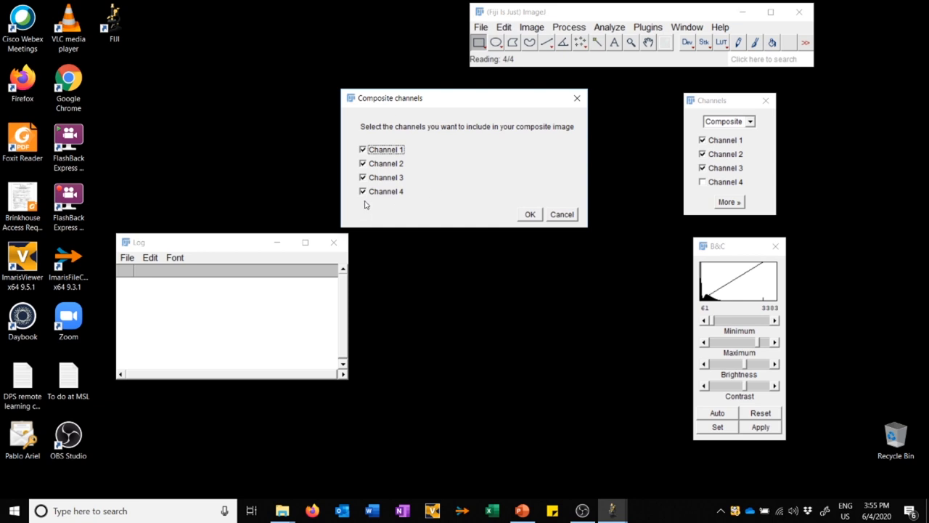
pyautogui.click(363, 191)
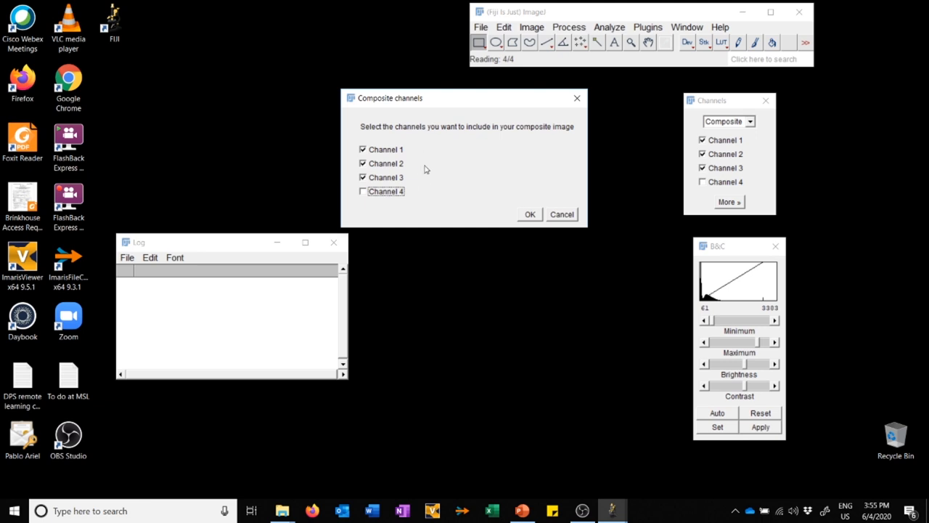
pyautogui.moveTo(427, 180)
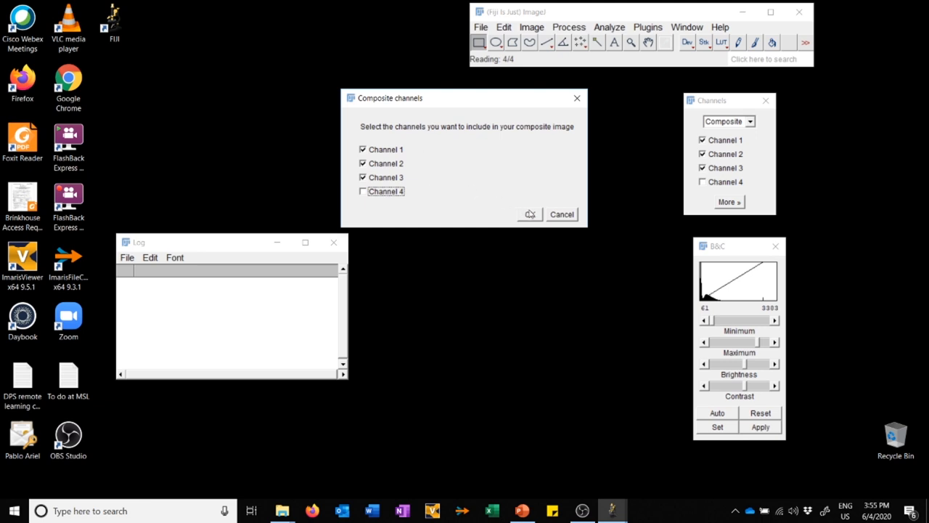
pyautogui.click(530, 214)
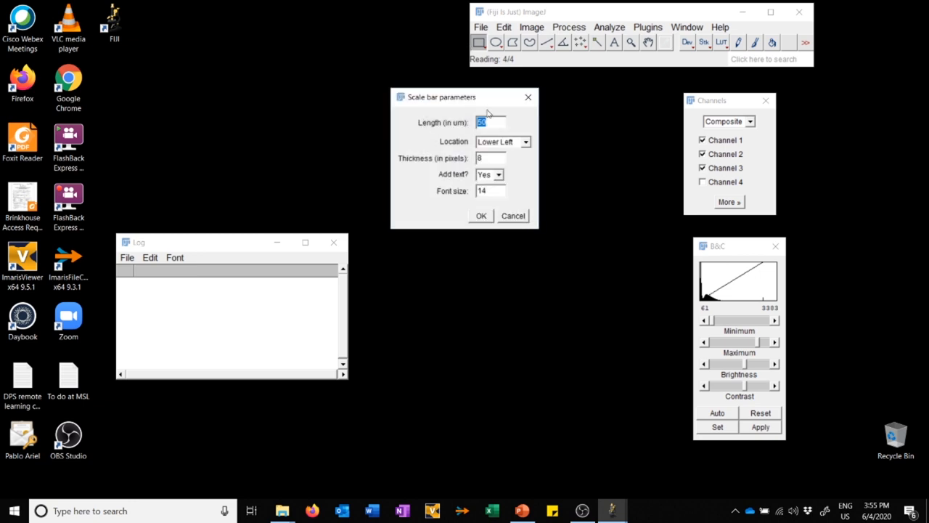
# Add a 100 µm scale bar at the lower right and start the export.
pyautogui.write('100')
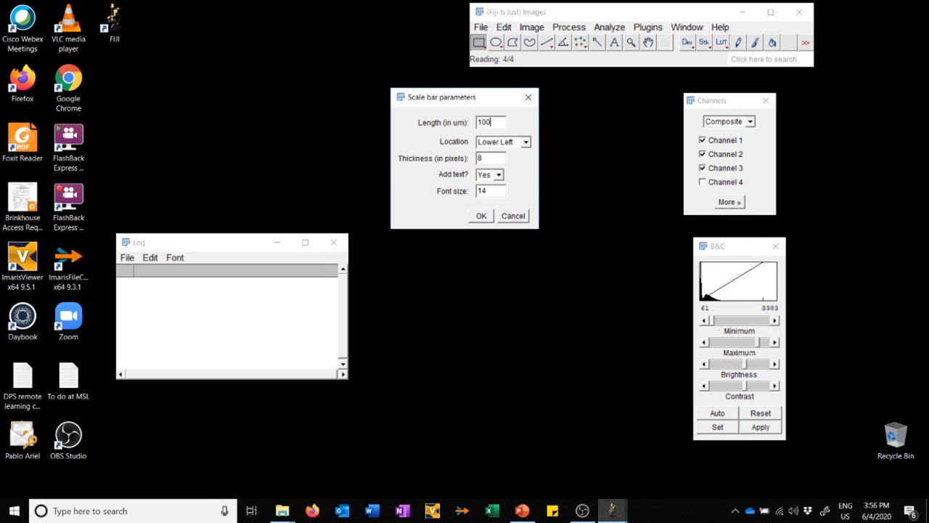
pyautogui.moveTo(527, 120)
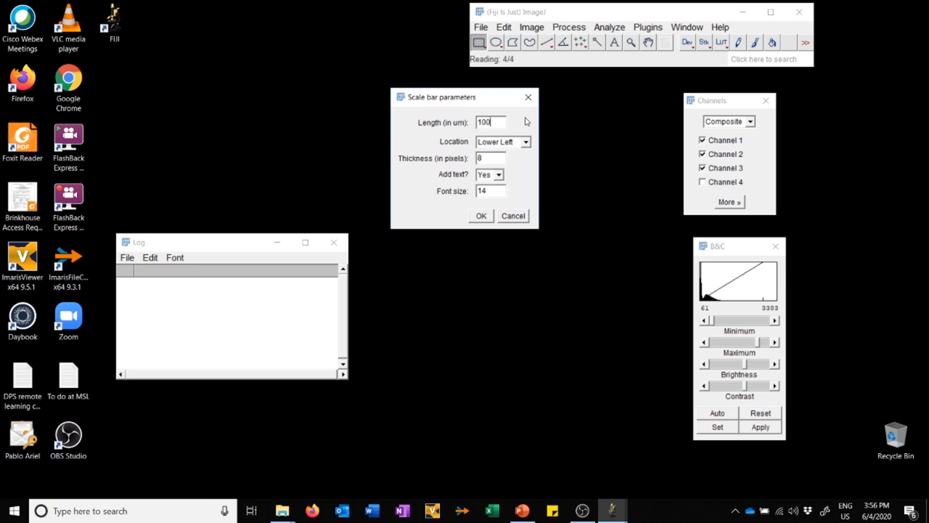
pyautogui.click(502, 141)
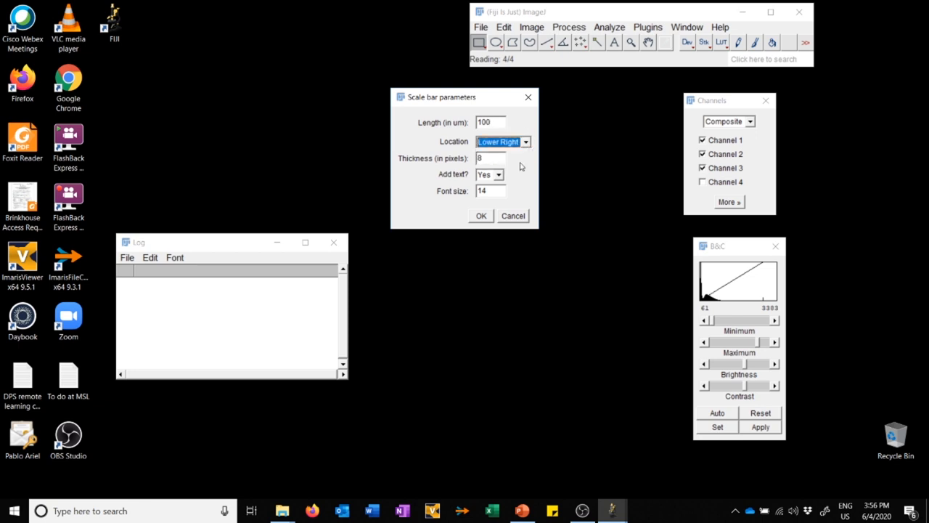
pyautogui.moveTo(506, 178)
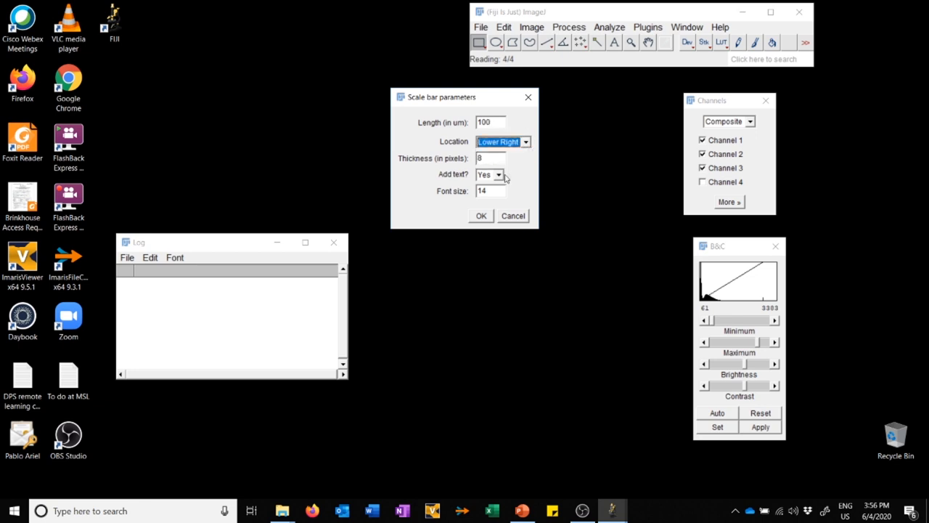
pyautogui.click(487, 175)
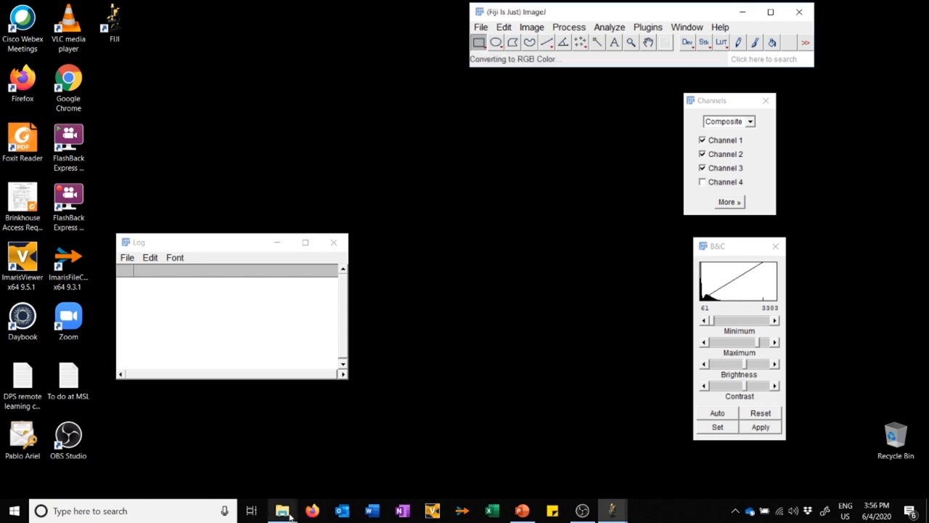
# Open the FIJI_RGBs folder in File Explorer and view the KPC sc 20X CXCR4 1 composite.
pyautogui.click(282, 511)
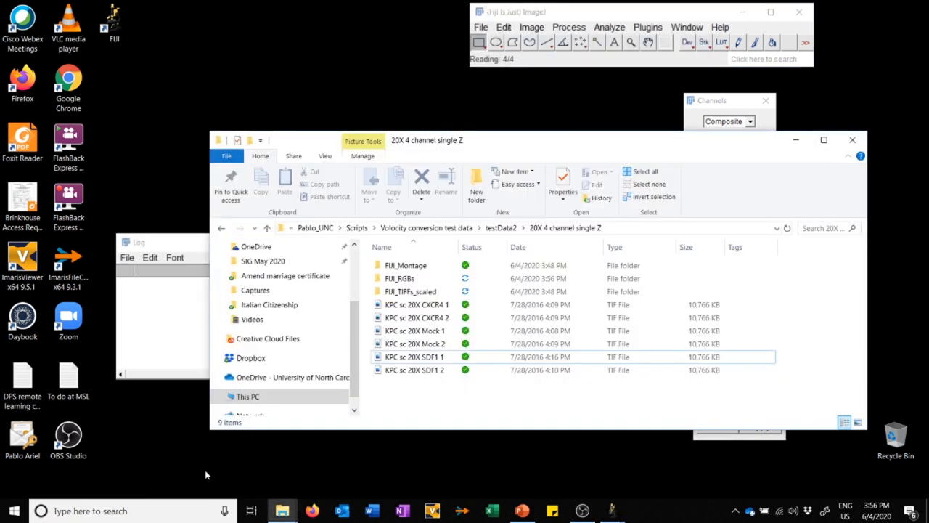
pyautogui.click(406, 278)
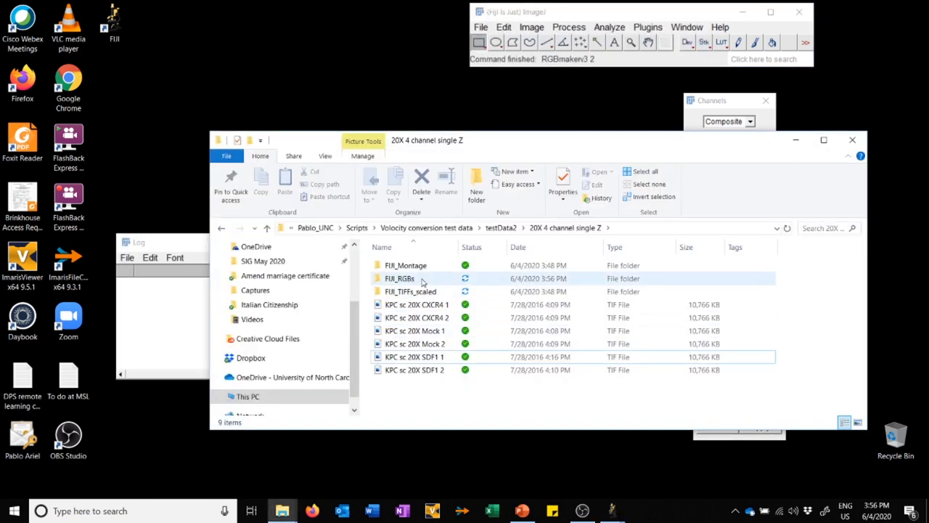
pyautogui.click(405, 278)
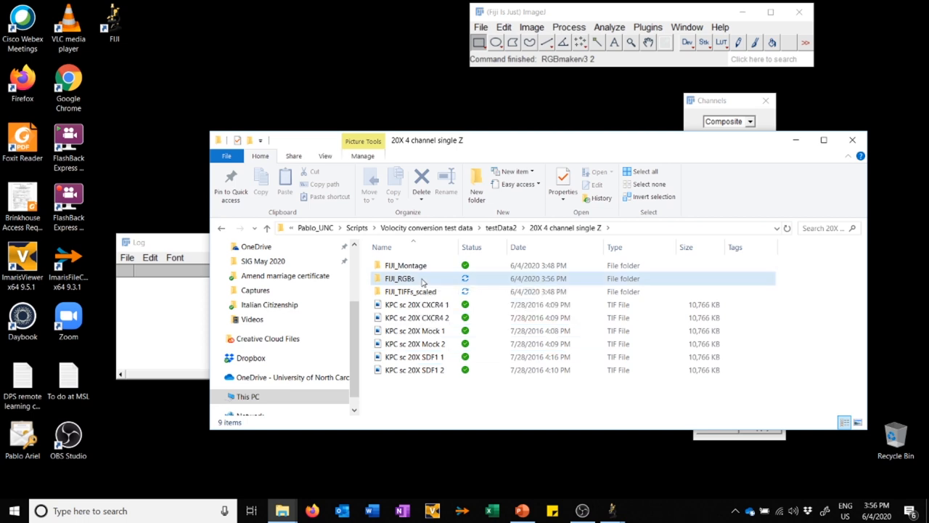
pyautogui.doubleClick(400, 278)
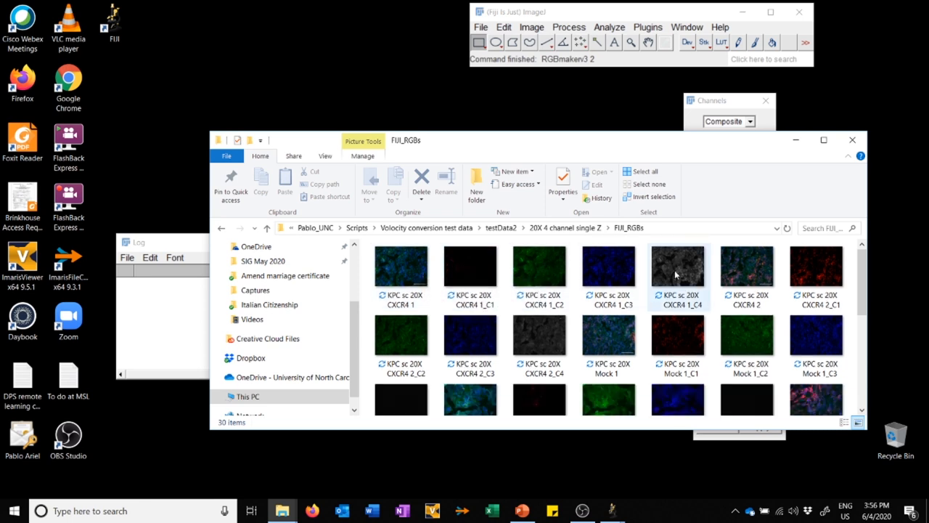
pyautogui.moveTo(401, 265)
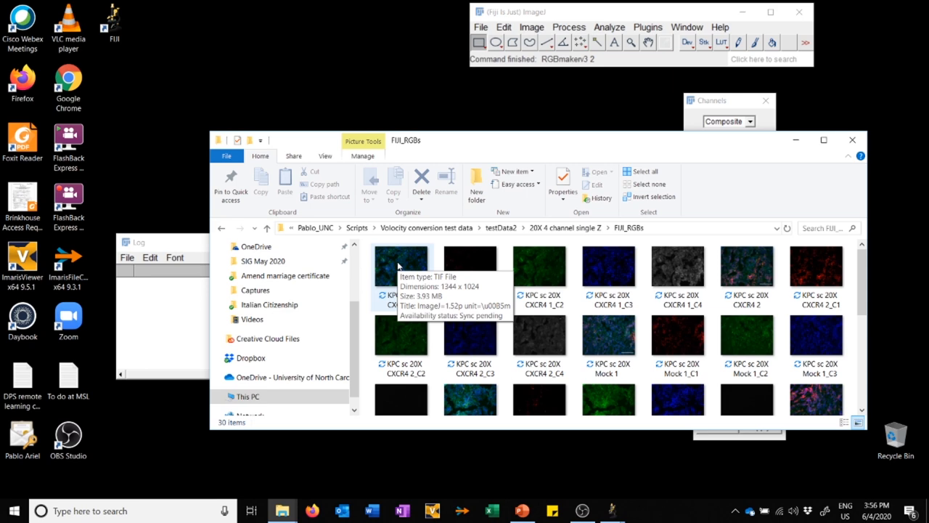
pyautogui.doubleClick(400, 265)
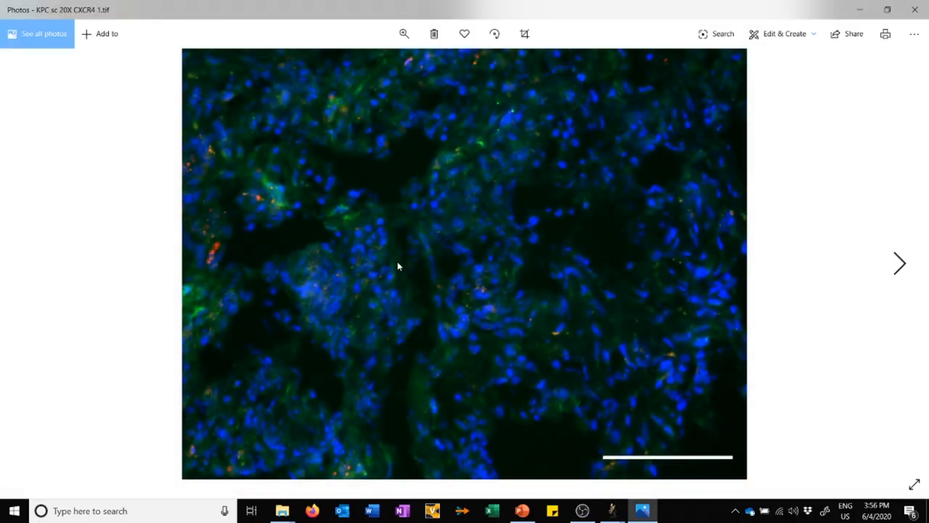
# Step through two more exported images in Photos, then close the viewer.
pyautogui.click(899, 263)
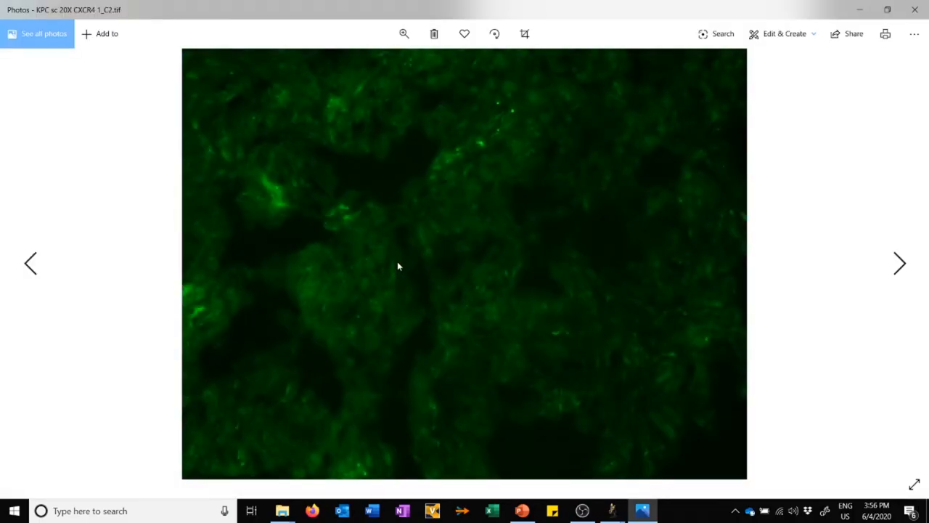
pyautogui.click(899, 263)
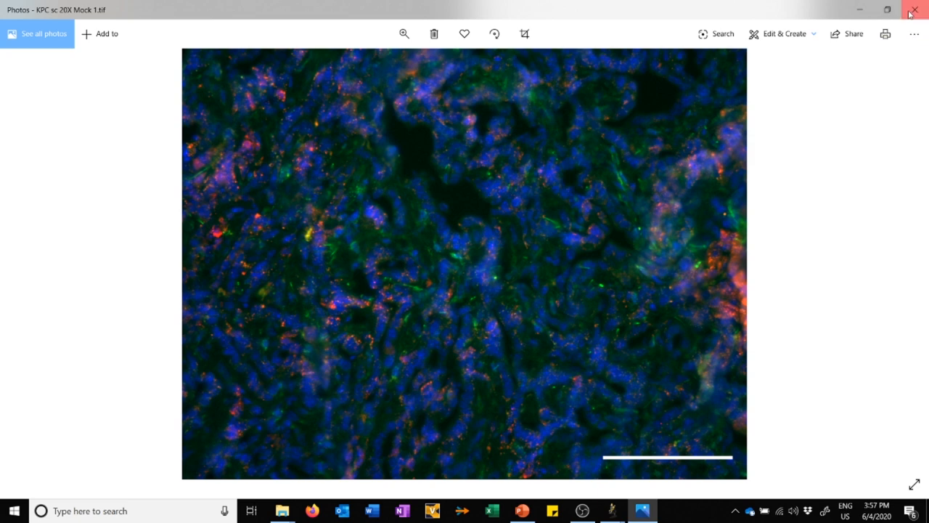
pyautogui.click(914, 10)
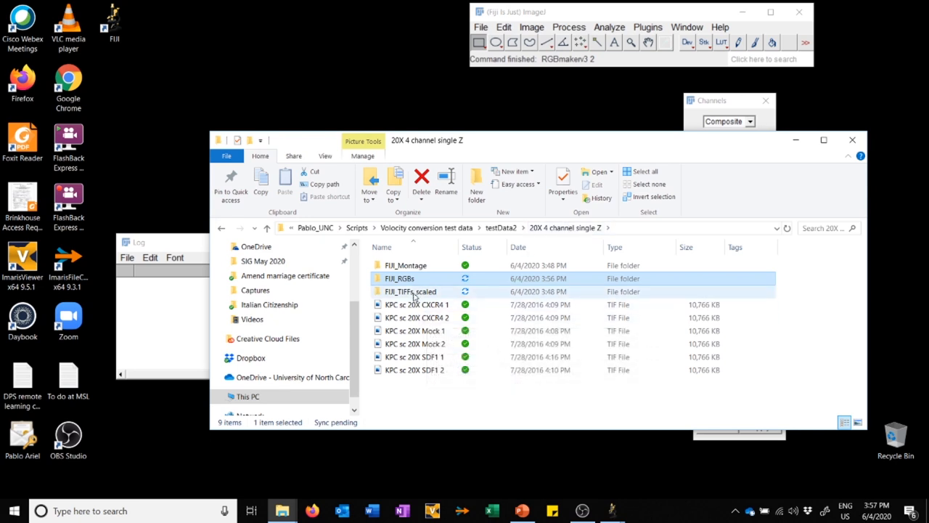
# Open the scaled KPC sc 20X CXCR4 1 TIFF in Fiji and return to FIJI_RGBs.
pyautogui.doubleClick(411, 291)
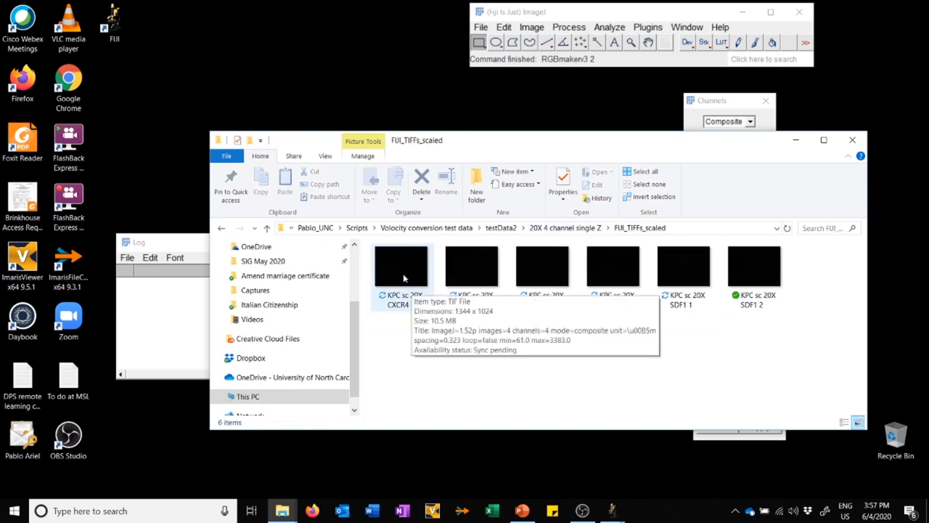
pyautogui.click(400, 275)
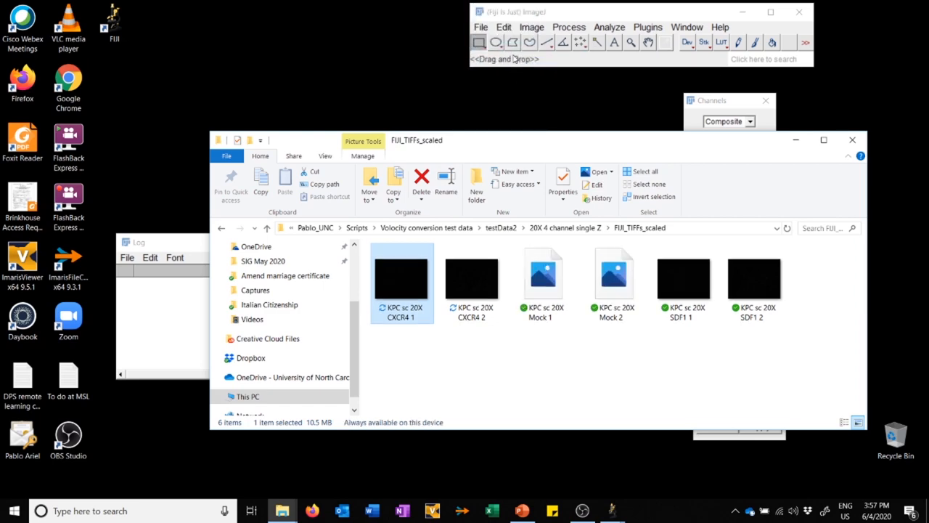
pyautogui.doubleClick(402, 278)
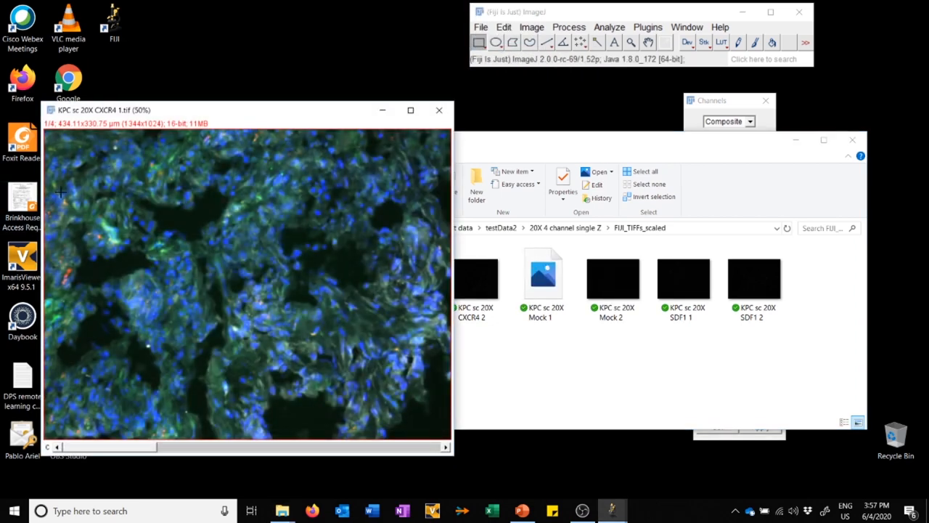
pyautogui.moveTo(76, 184)
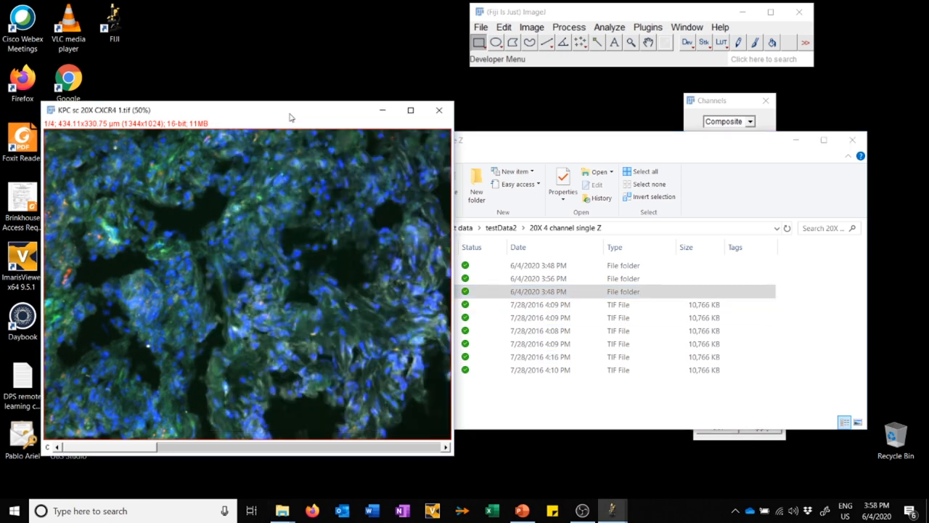
pyautogui.moveTo(255, 268)
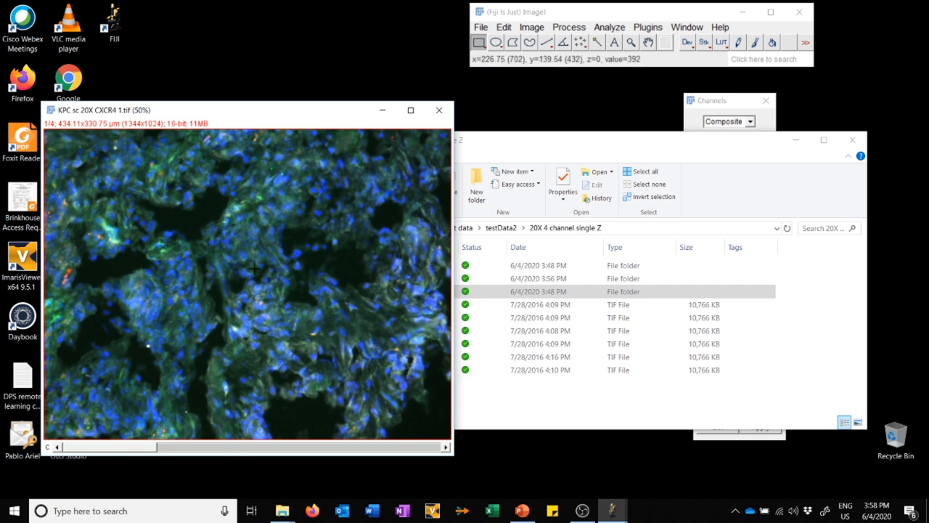
pyautogui.moveTo(249, 307)
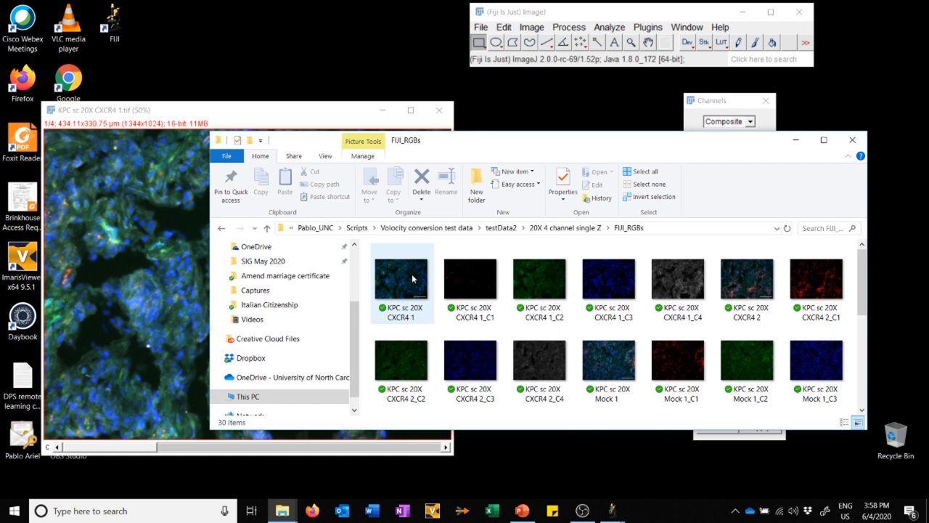
pyautogui.click(539, 278)
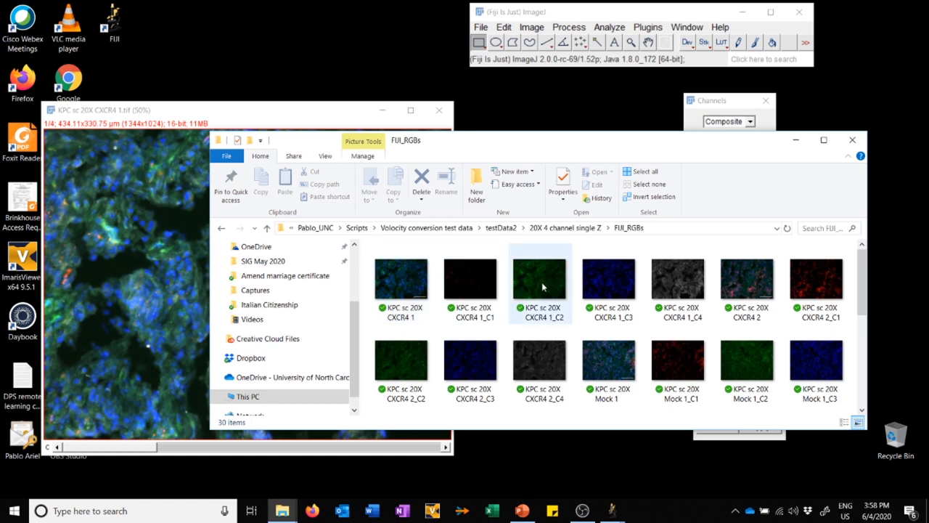
pyautogui.moveTo(540, 279)
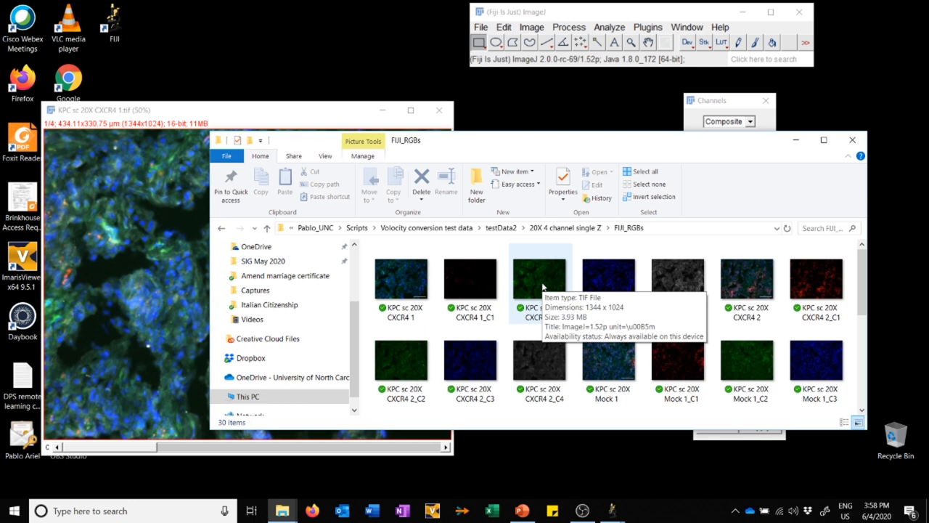
pyautogui.moveTo(319, 115)
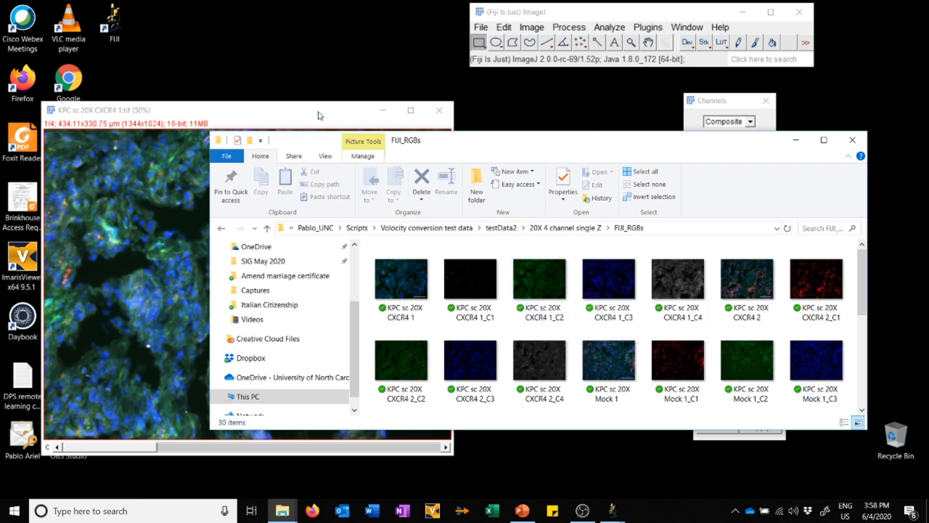